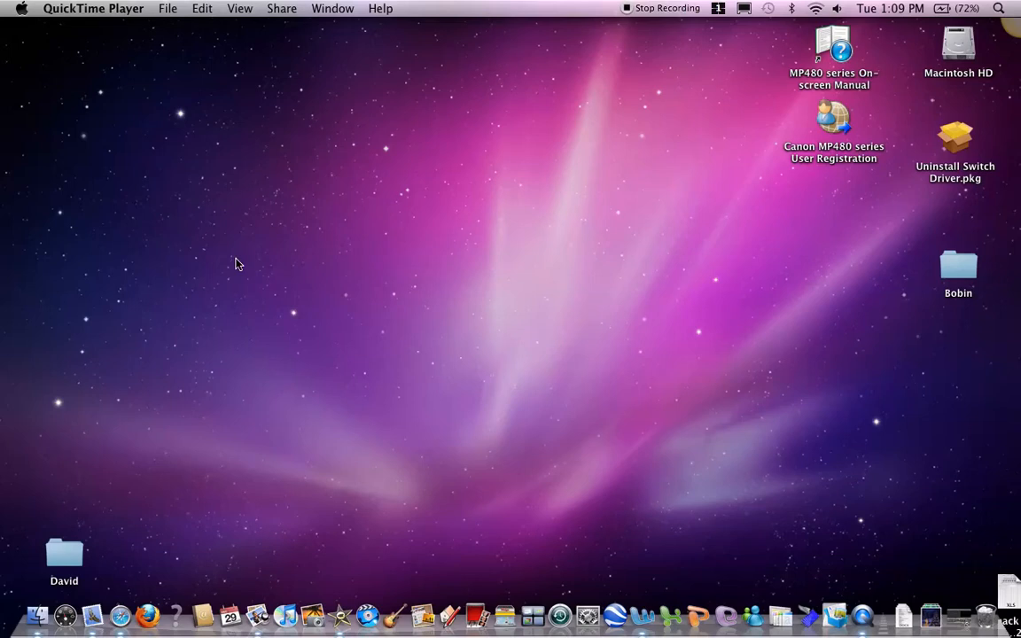
{"action": "mouse_move", "coordinate": [238, 555]}
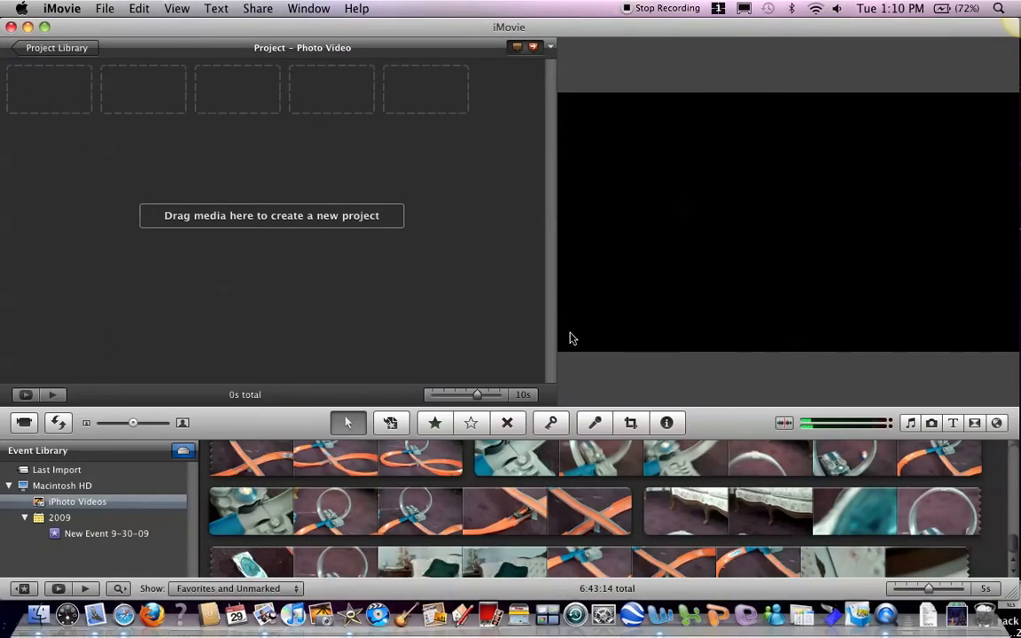
Show the iPhoto library, add the three stills, and preview the snowy cliffs clip
{"action": "left_click", "coordinate": [932, 423]}
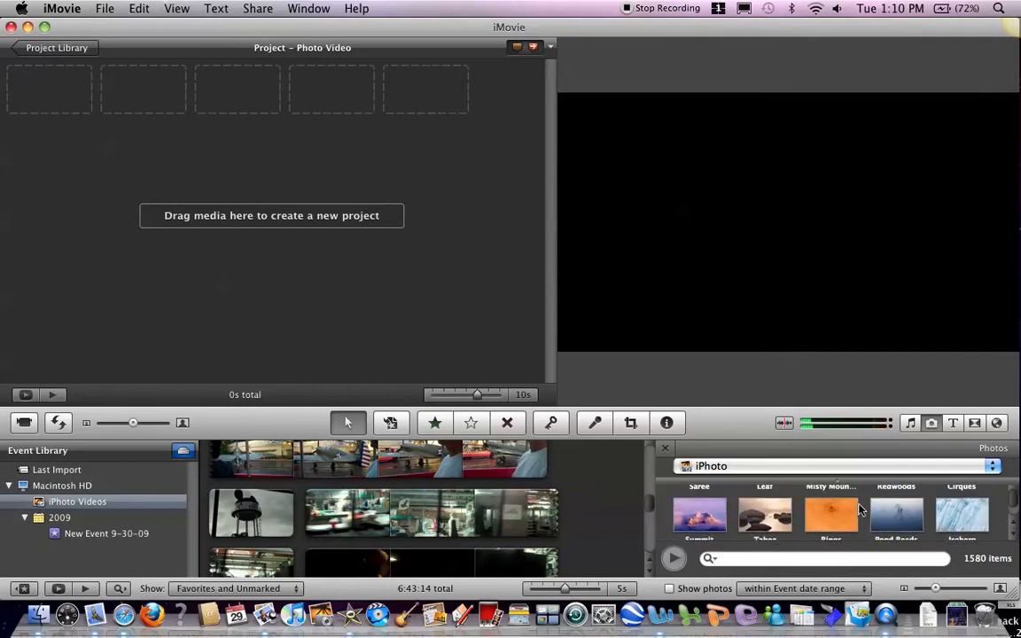
{"action": "scroll", "scroll_direction": "up", "scroll_amount": 3}
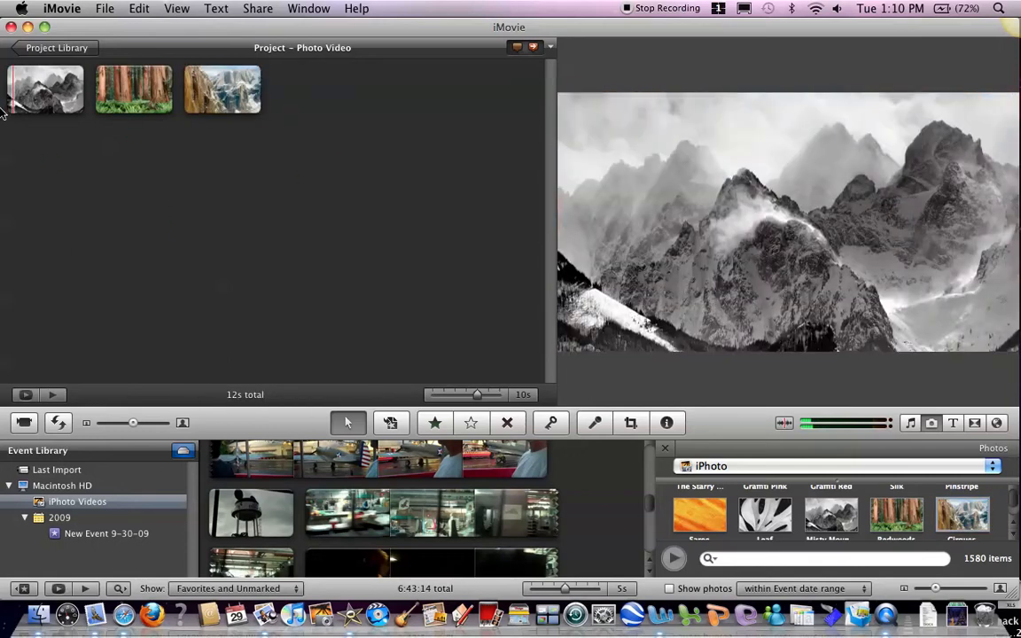
{"action": "mouse_move", "coordinate": [133, 164]}
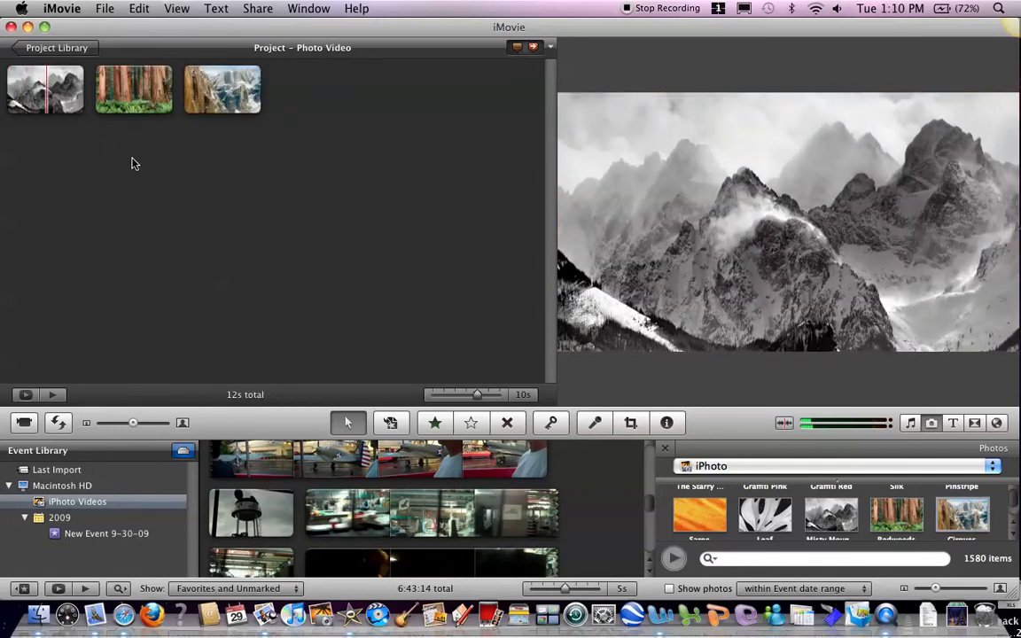
{"action": "left_click", "coordinate": [221, 89]}
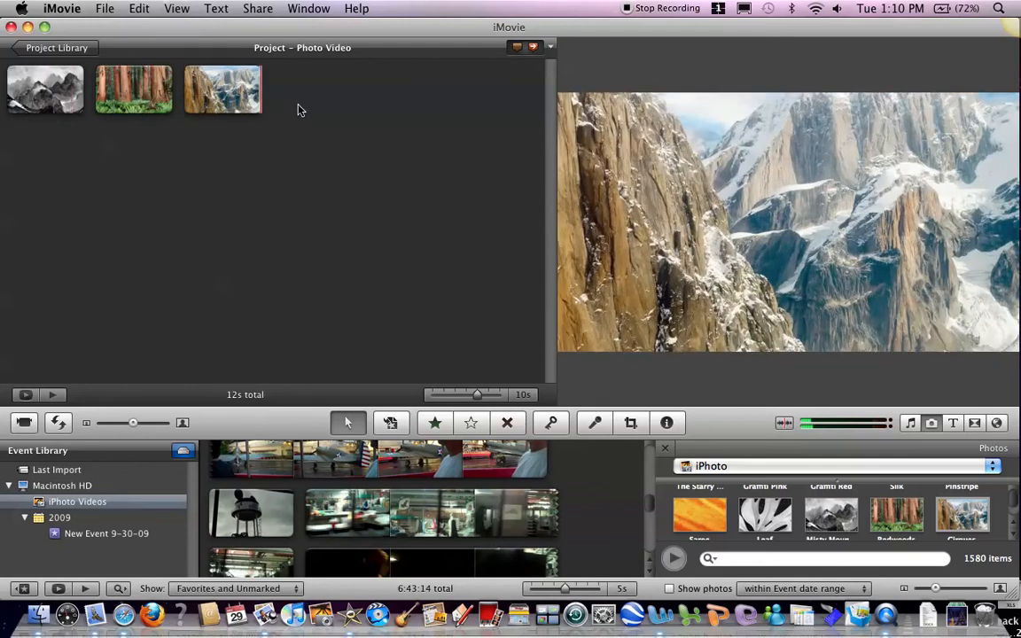
{"action": "mouse_move", "coordinate": [841, 388]}
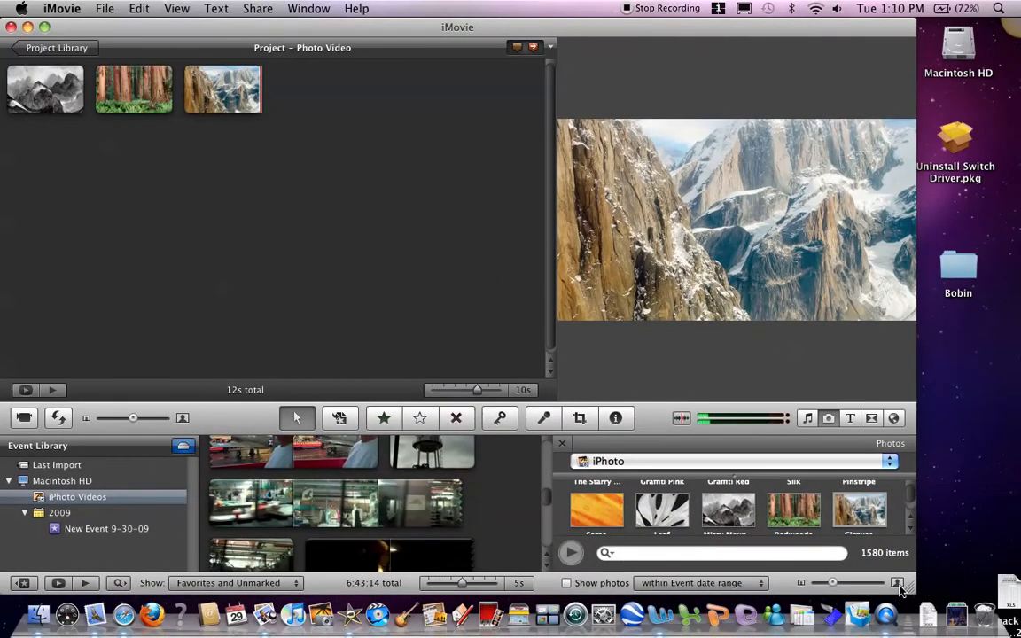
{"action": "mouse_move", "coordinate": [967, 357]}
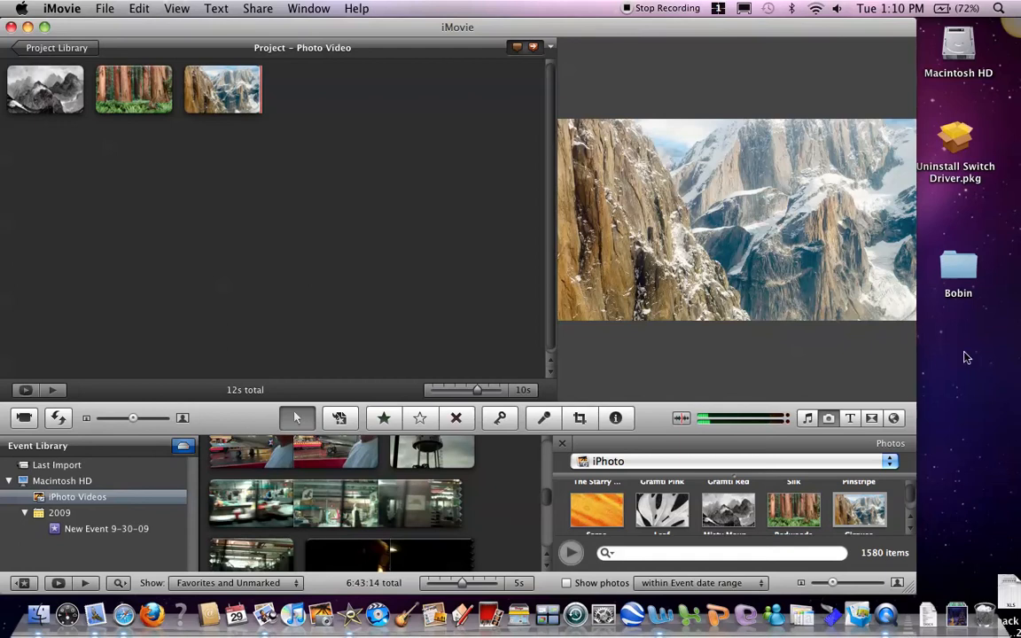
{"action": "mouse_move", "coordinate": [706, 323]}
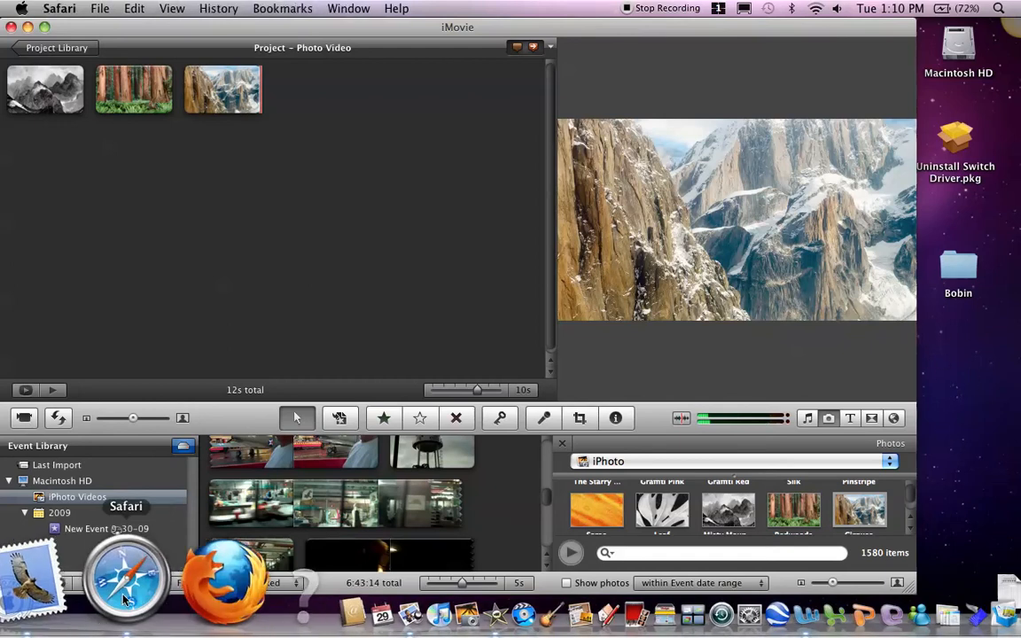
Launch Safari and run a Google Images search for 'ford mustang'
{"action": "left_click", "coordinate": [126, 576]}
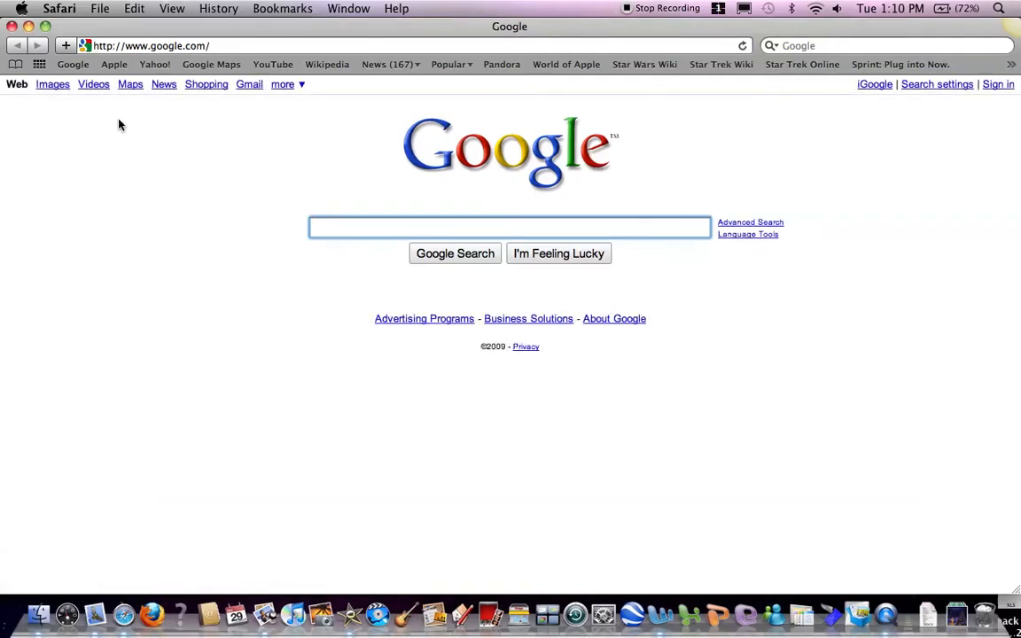
{"action": "left_click", "coordinate": [52, 83]}
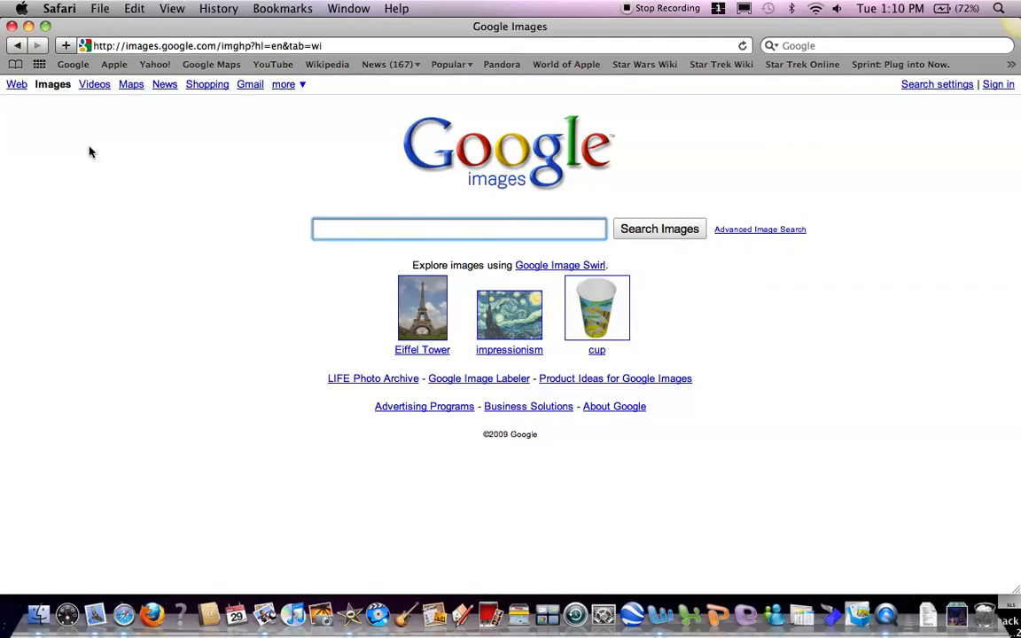
{"action": "type", "text": "ford"}
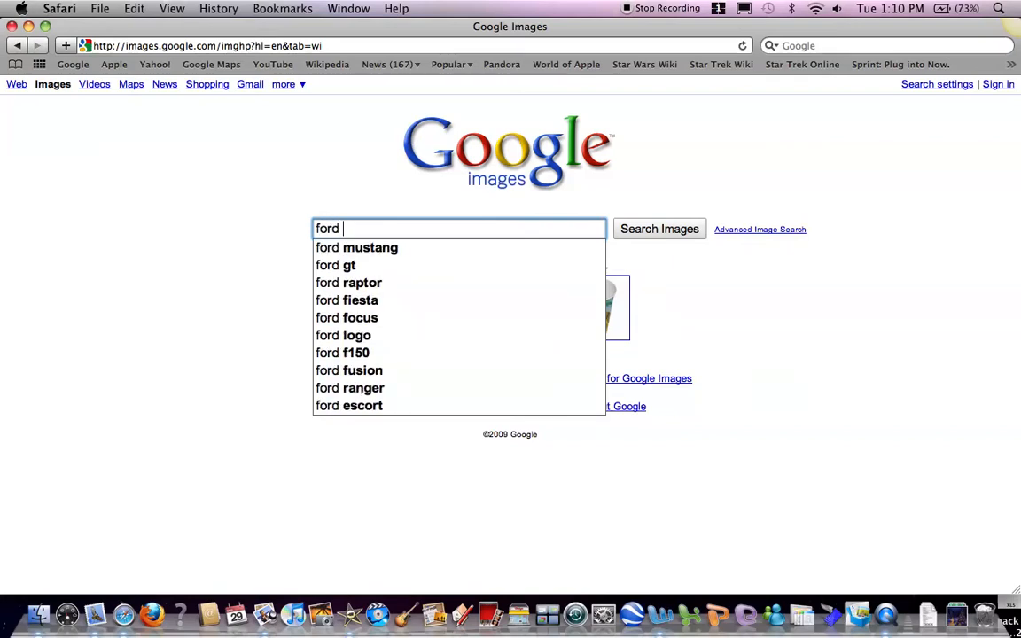
{"action": "left_click", "coordinate": [370, 247]}
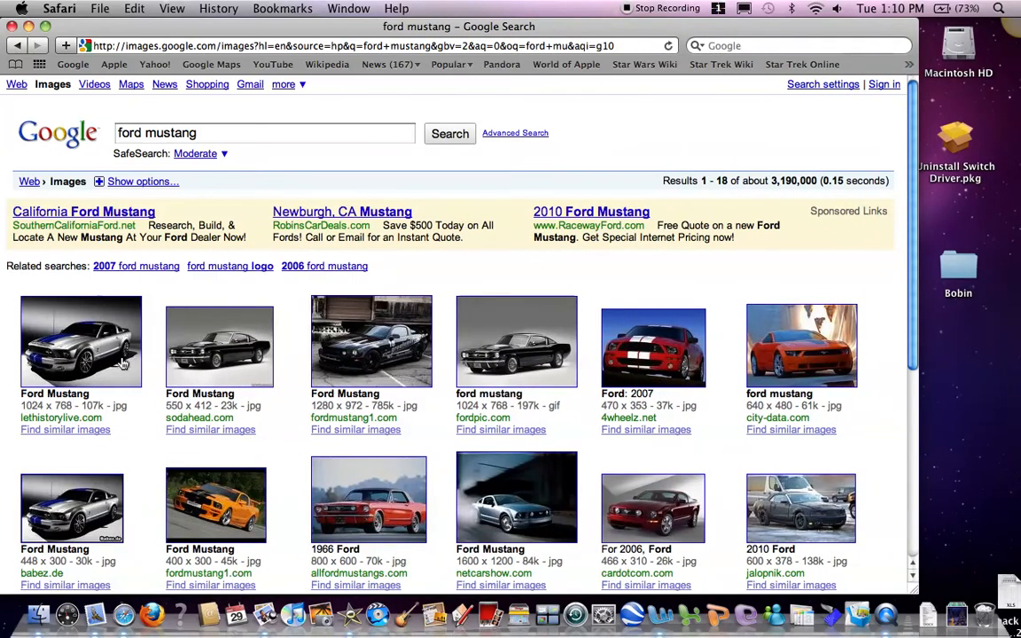
View the silver, red 2007 and orange Mustang results at full size to save them
{"action": "left_click", "coordinate": [80, 341]}
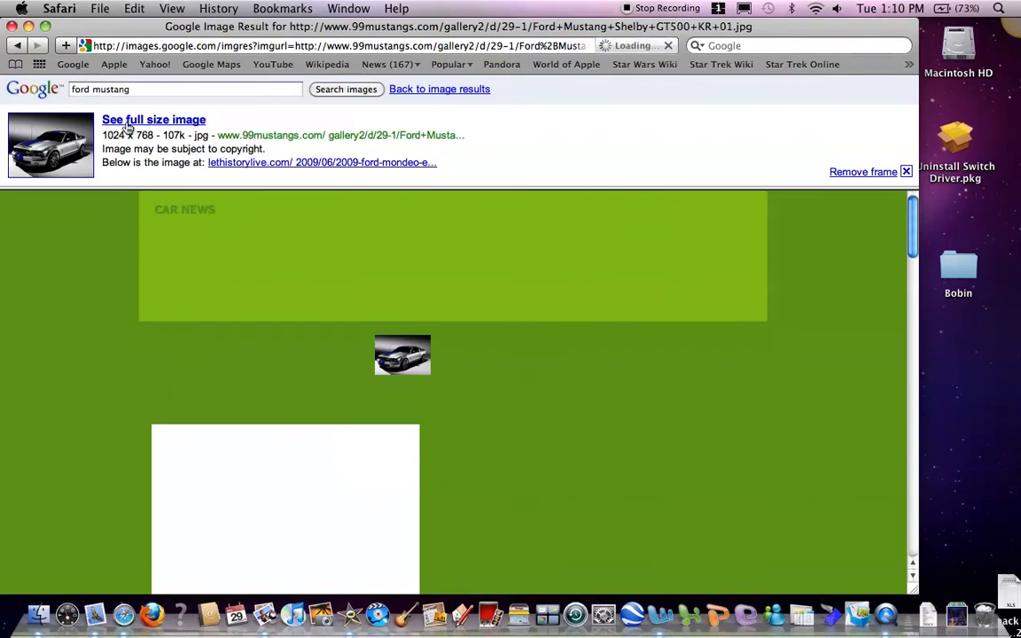
{"action": "left_click", "coordinate": [154, 119]}
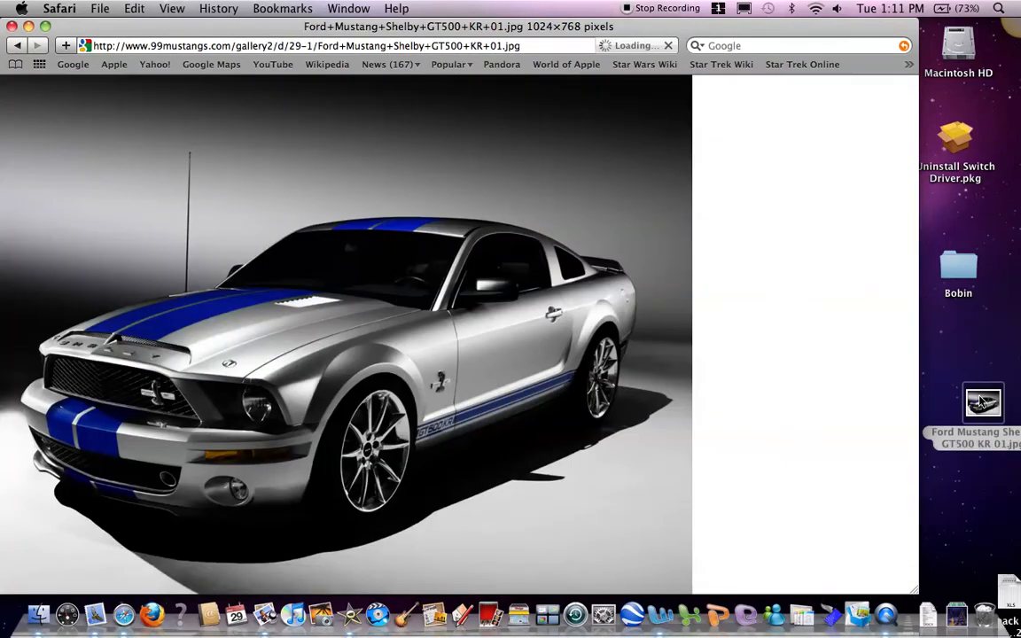
{"action": "left_click", "coordinate": [17, 45]}
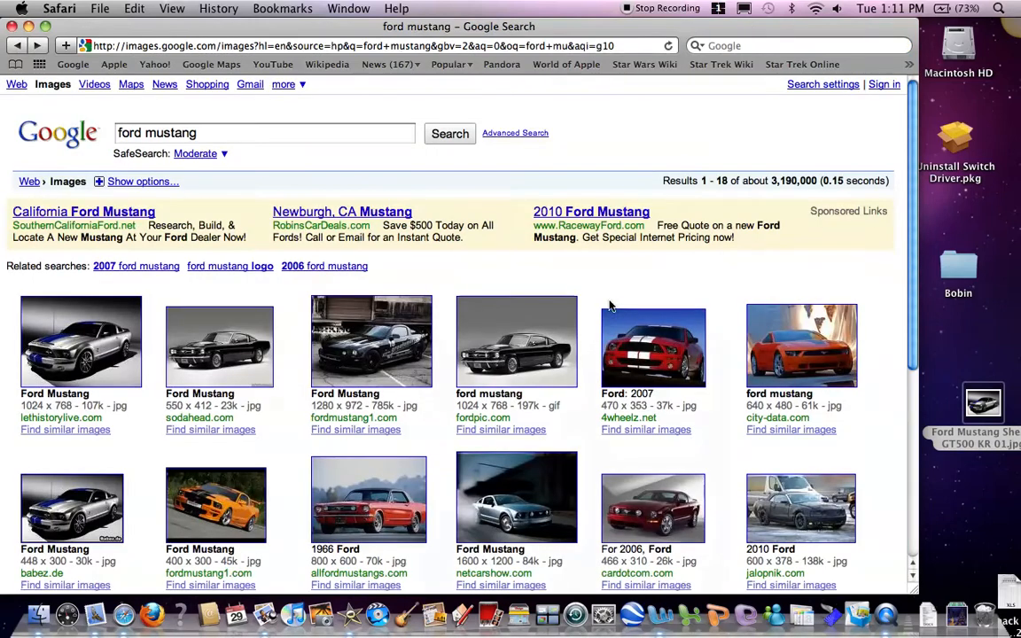
{"action": "left_click", "coordinate": [655, 347]}
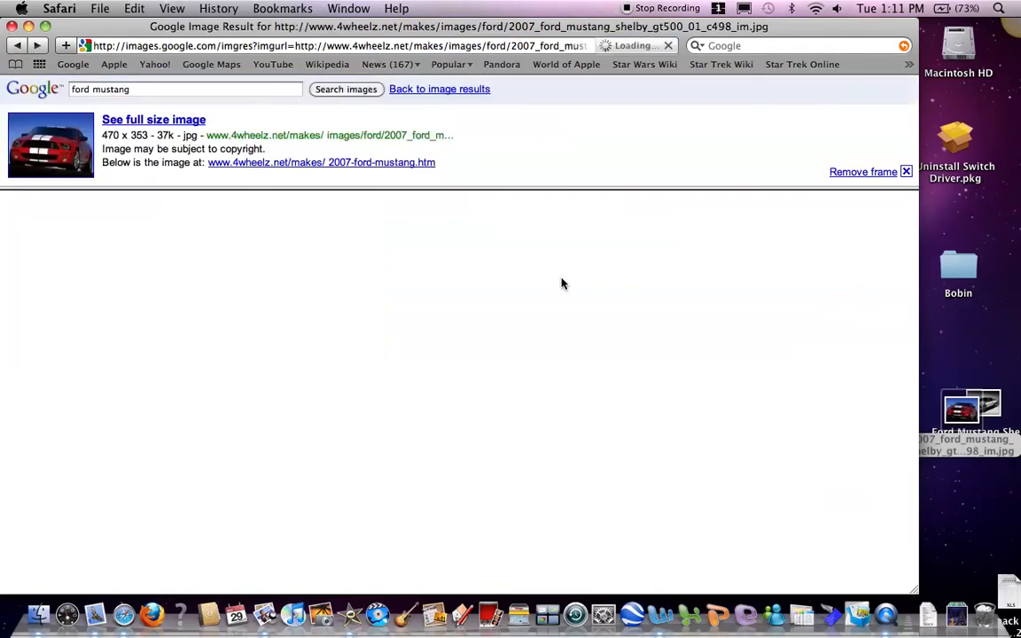
{"action": "left_click", "coordinate": [439, 88]}
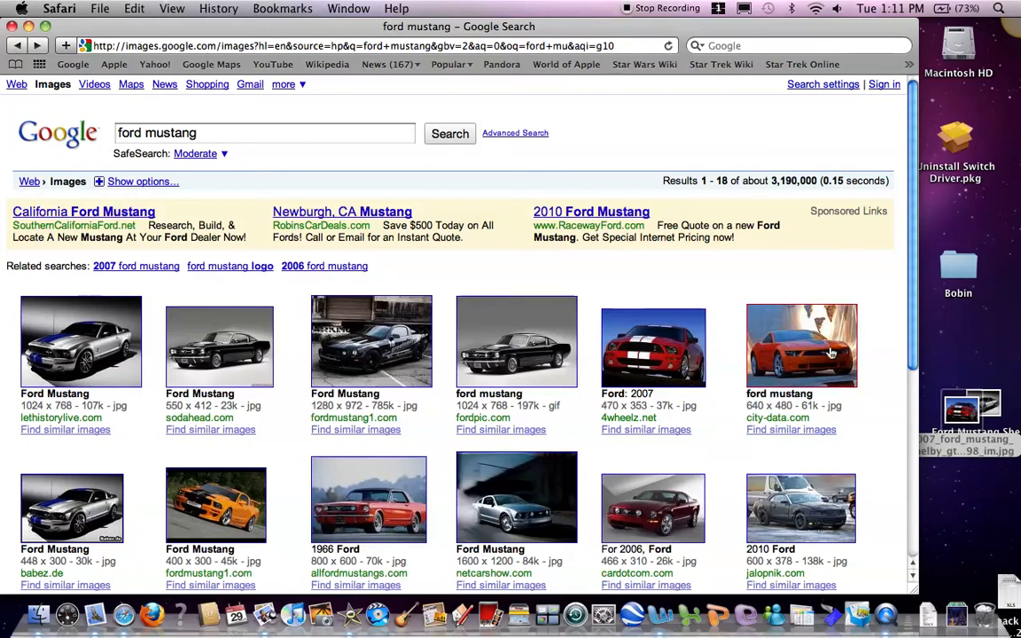
{"action": "left_click", "coordinate": [802, 345]}
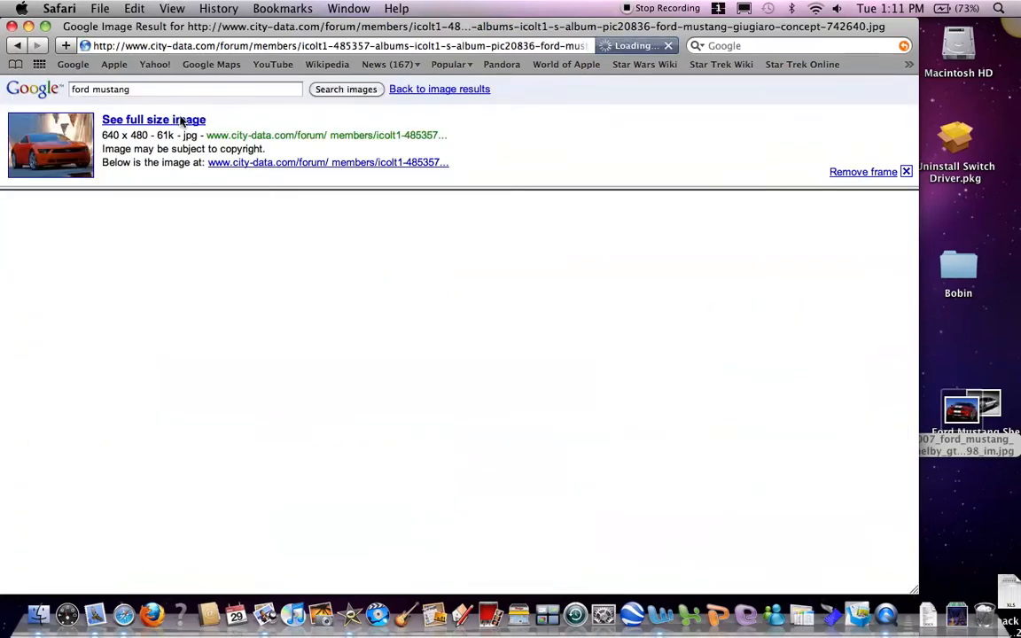
{"action": "left_click", "coordinate": [153, 120]}
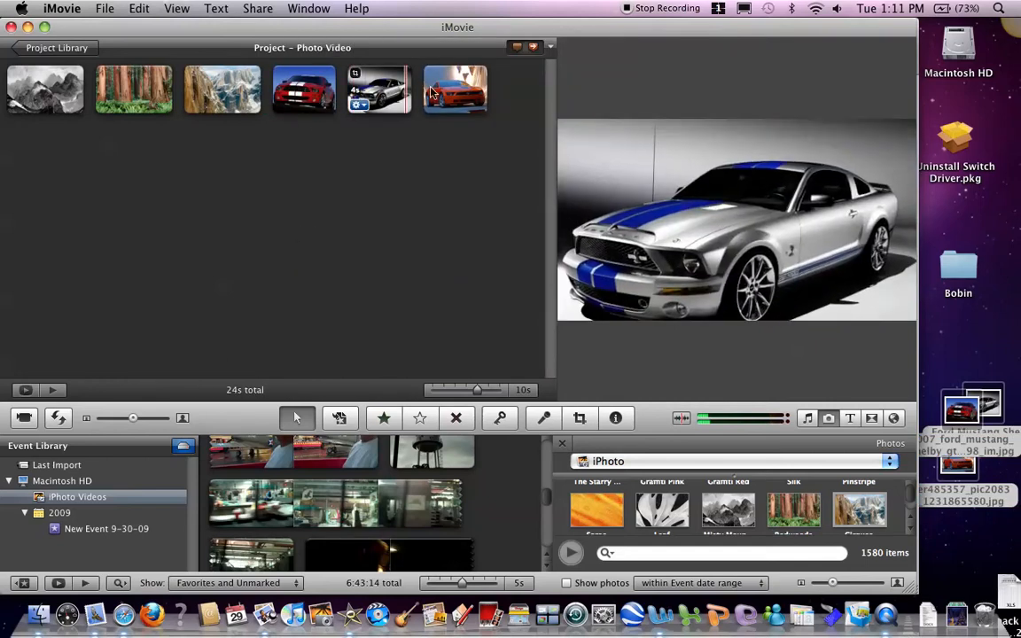
Select the opening misty mountains clip to preview the project's start
{"action": "left_click", "coordinate": [45, 89]}
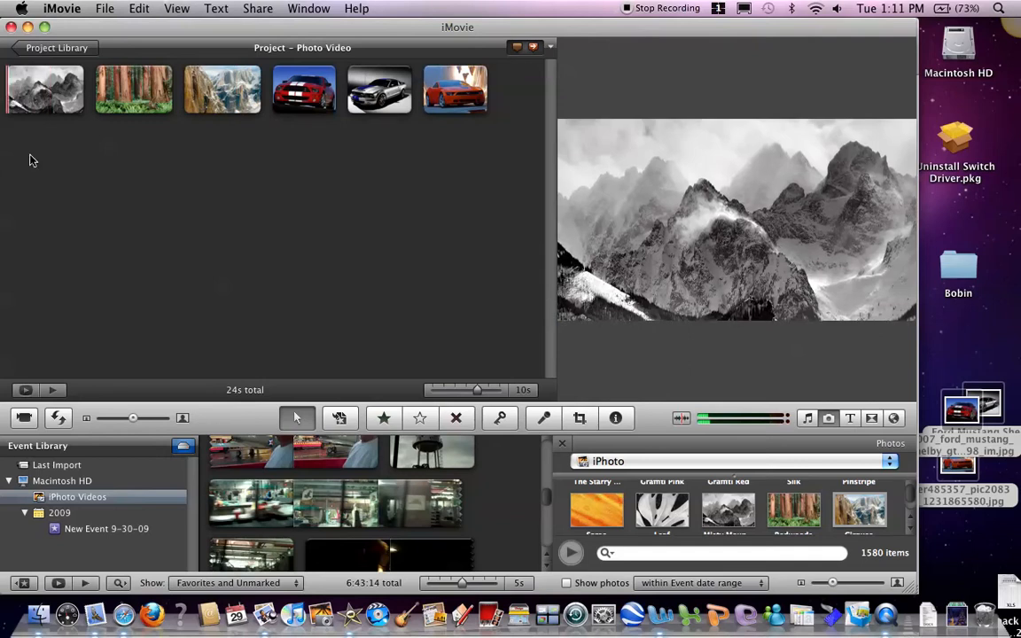
Create a new widescreen, theme-free project named 'Music Video Photos' from the File menu
{"action": "left_click", "coordinate": [105, 8]}
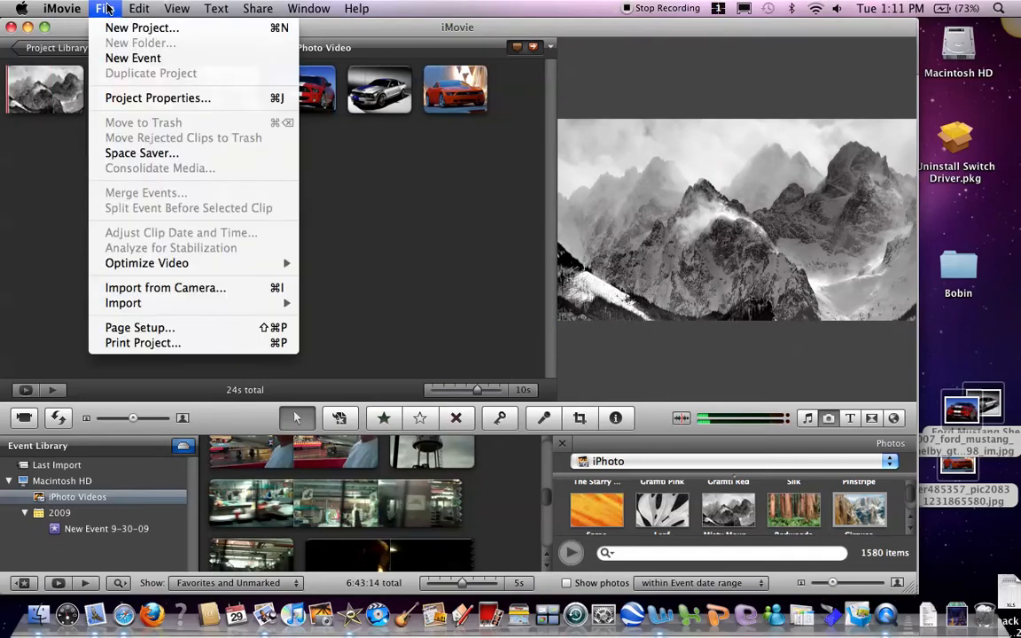
{"action": "left_click", "coordinate": [142, 27]}
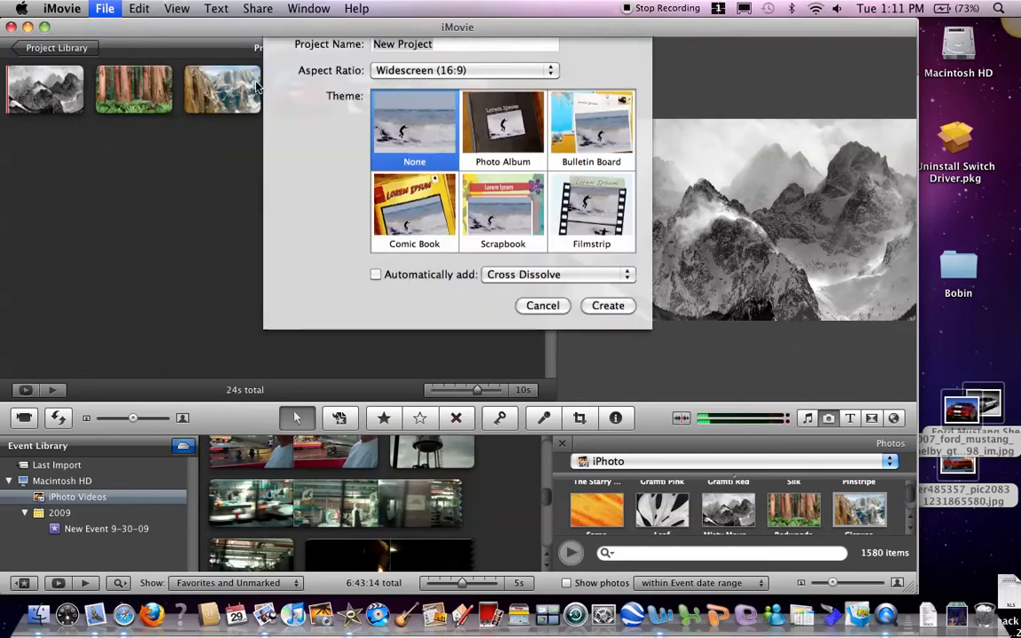
{"action": "type", "text": "M"}
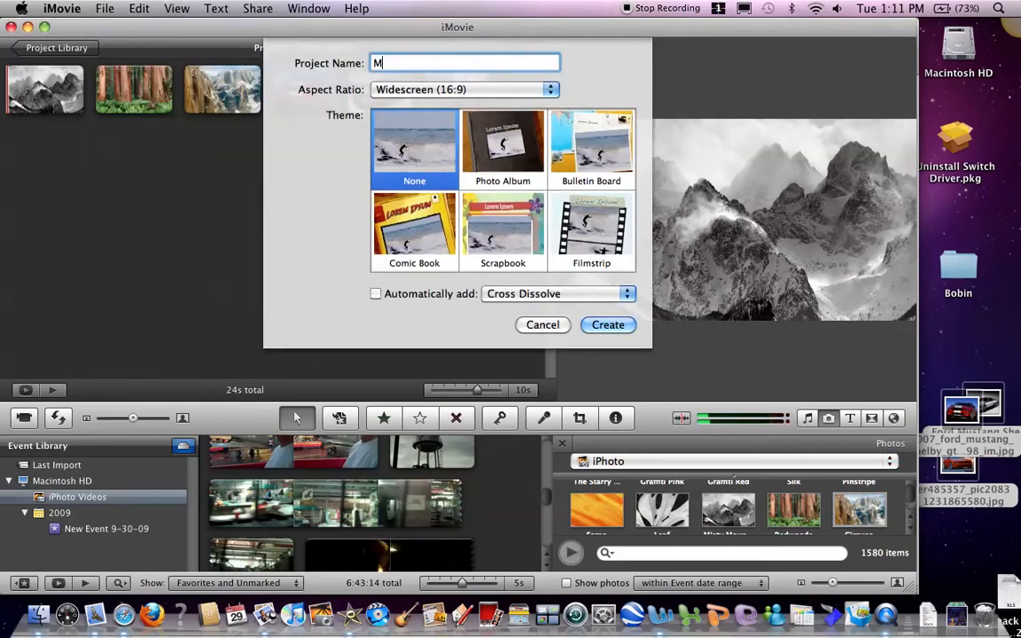
{"action": "type", "text": "usic"}
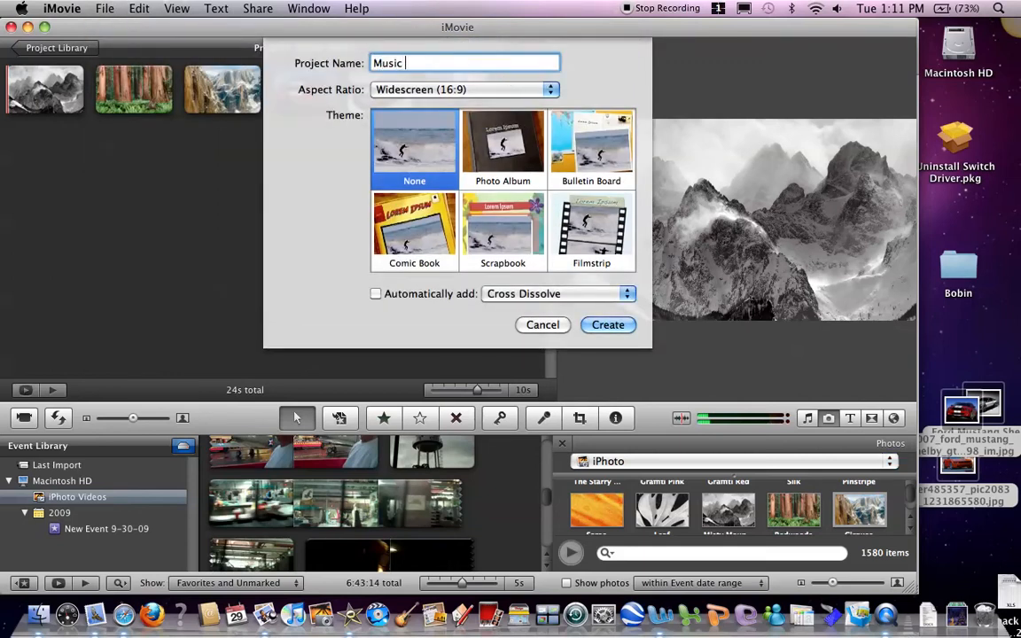
{"action": "type", "text": "Vi"}
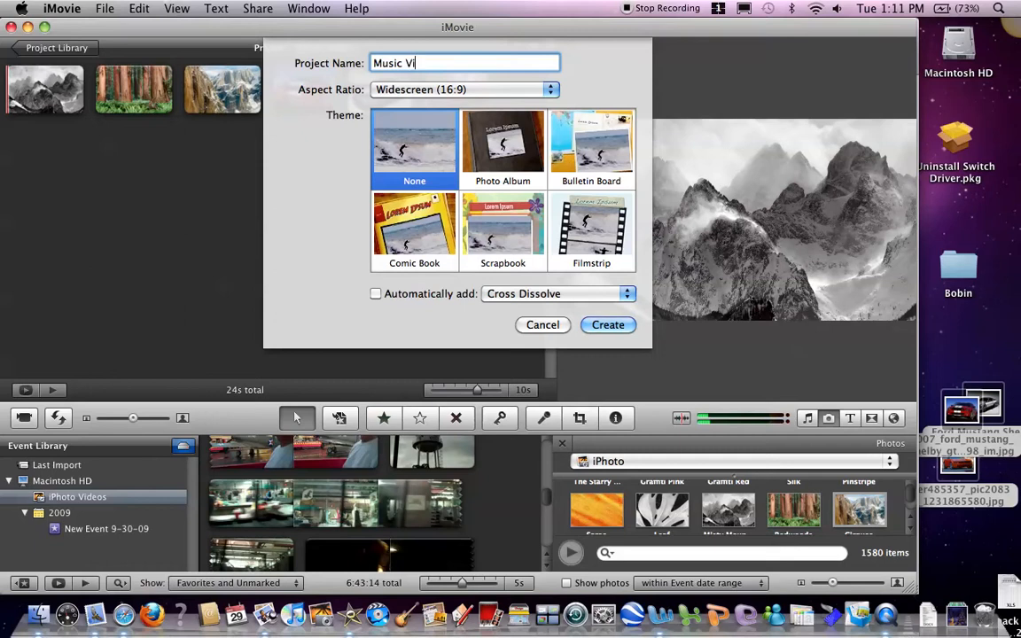
{"action": "type", "text": "deo Ph"}
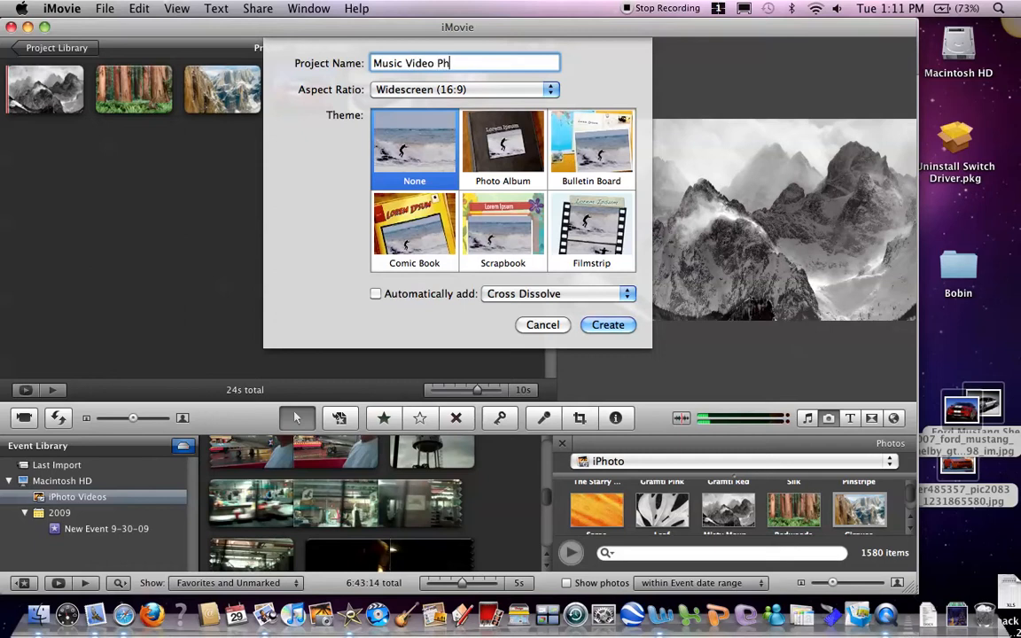
{"action": "type", "text": "otos"}
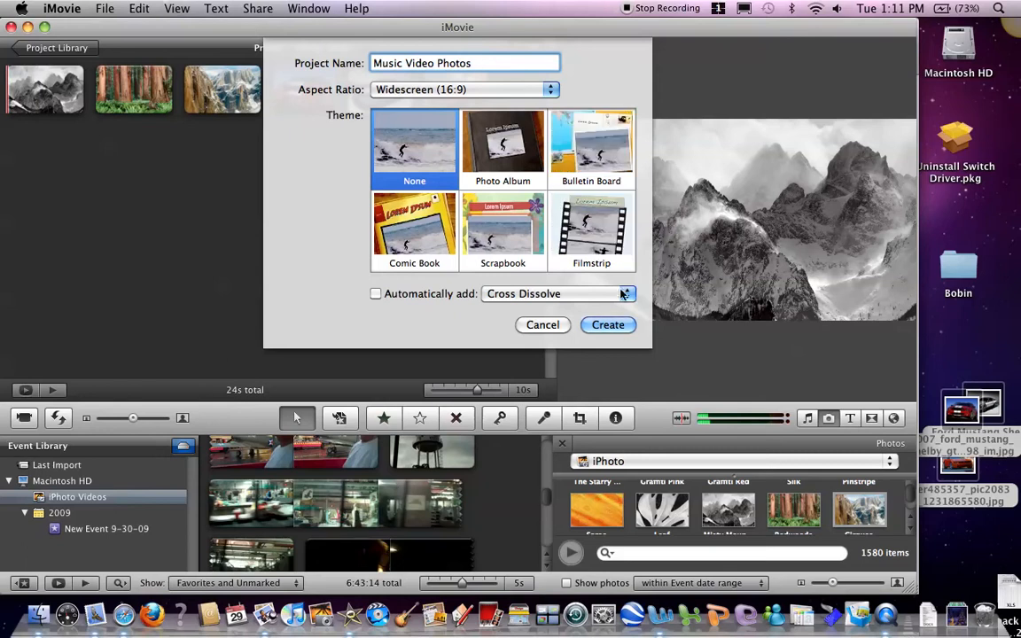
{"action": "left_click", "coordinate": [608, 325]}
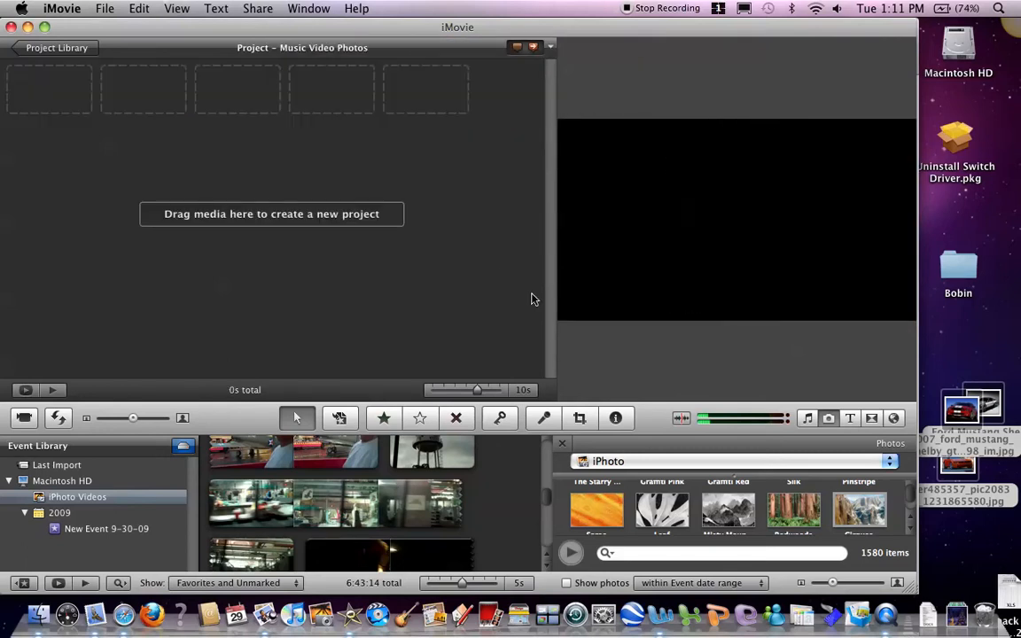
Show the music browser and scroll iLife Sound Effects down to Daydream.caf
{"action": "left_click", "coordinate": [806, 418]}
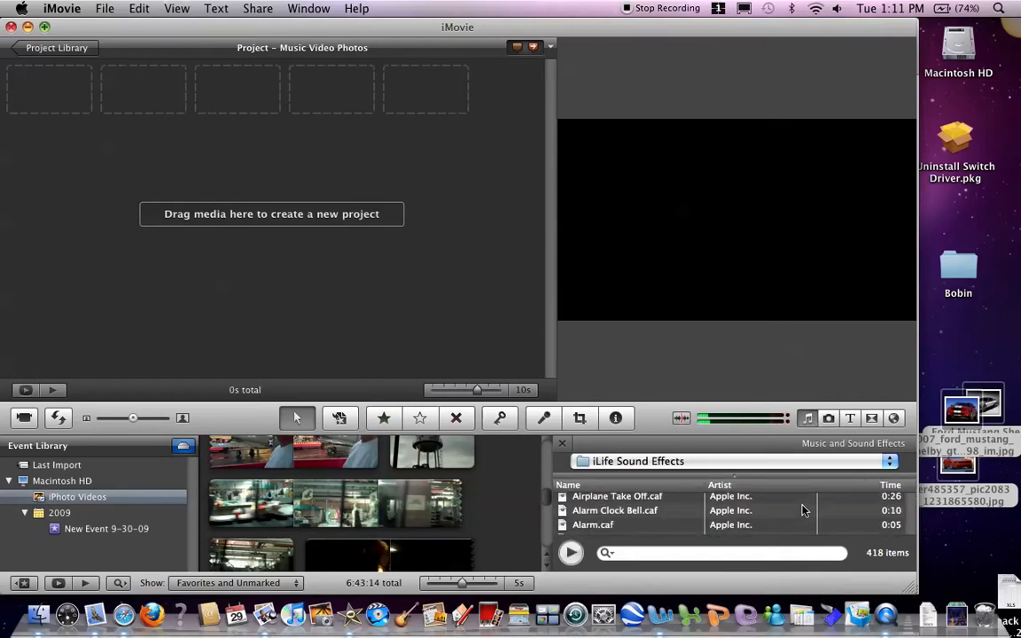
{"action": "scroll", "scroll_direction": "down", "scroll_amount": 3}
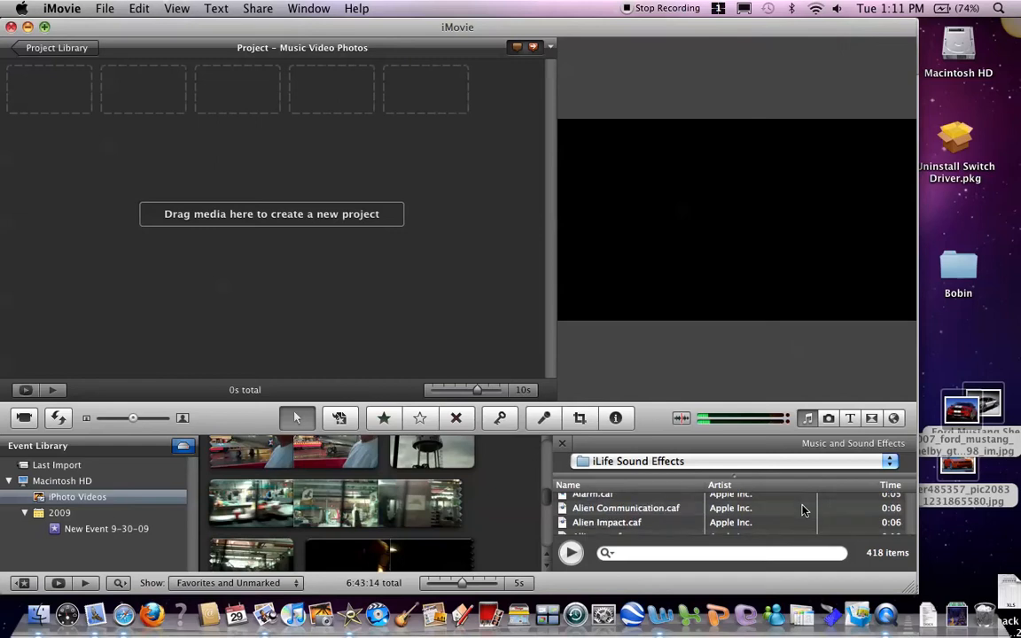
{"action": "scroll", "scroll_direction": "down", "scroll_amount": 3}
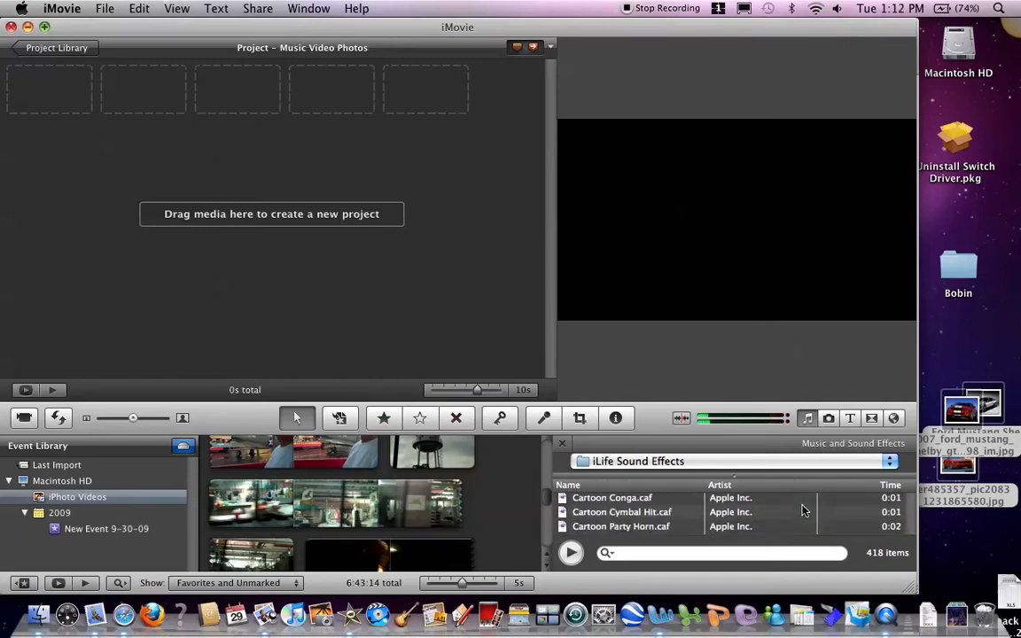
{"action": "scroll", "scroll_direction": "down", "scroll_amount": 3}
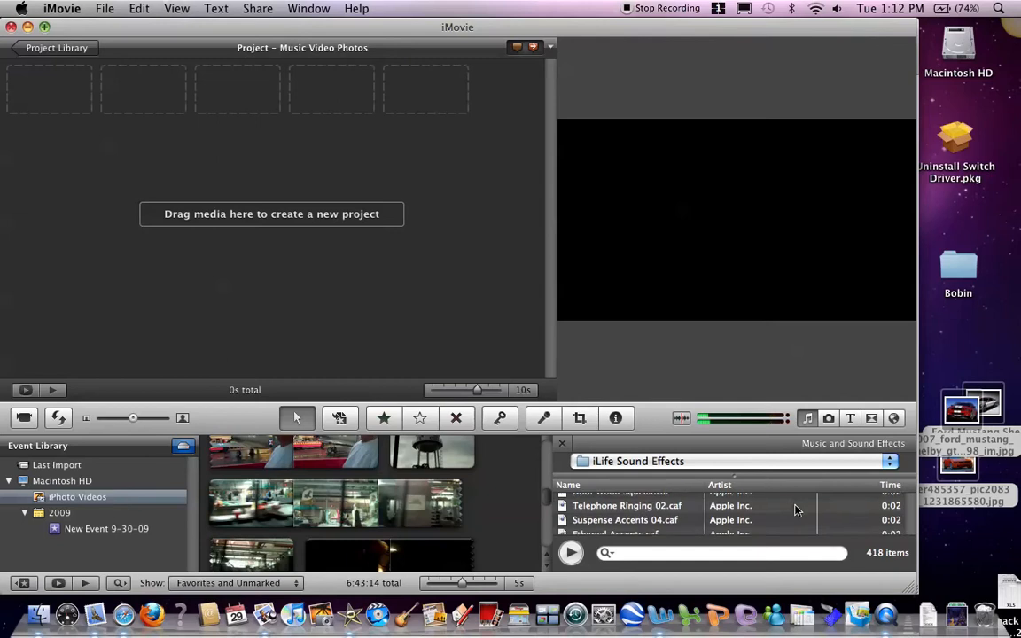
{"action": "scroll", "scroll_direction": "down", "scroll_amount": 3}
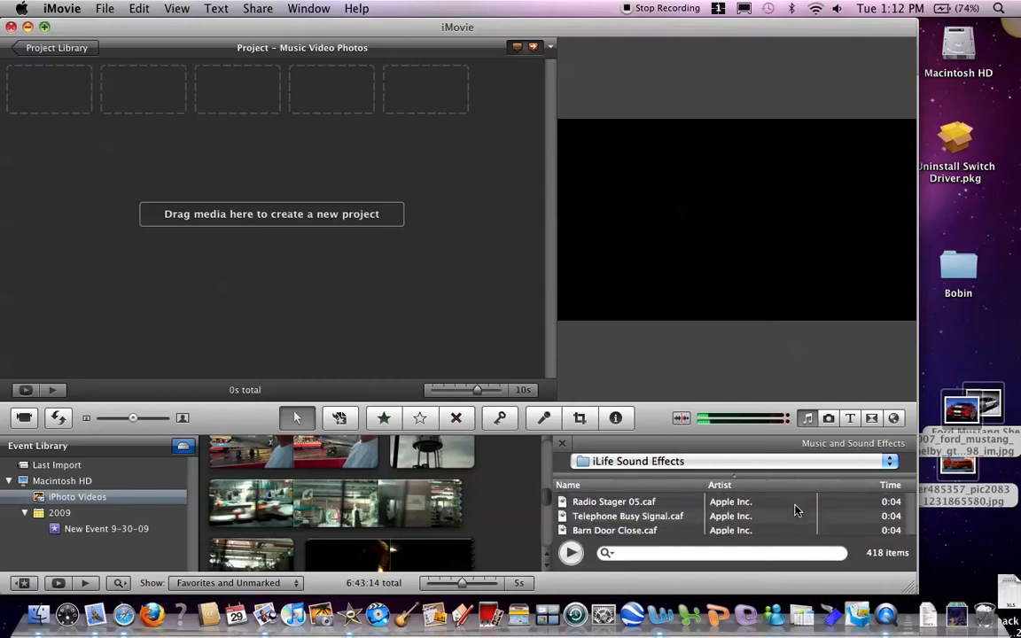
{"action": "scroll", "scroll_direction": "down", "scroll_amount": 3}
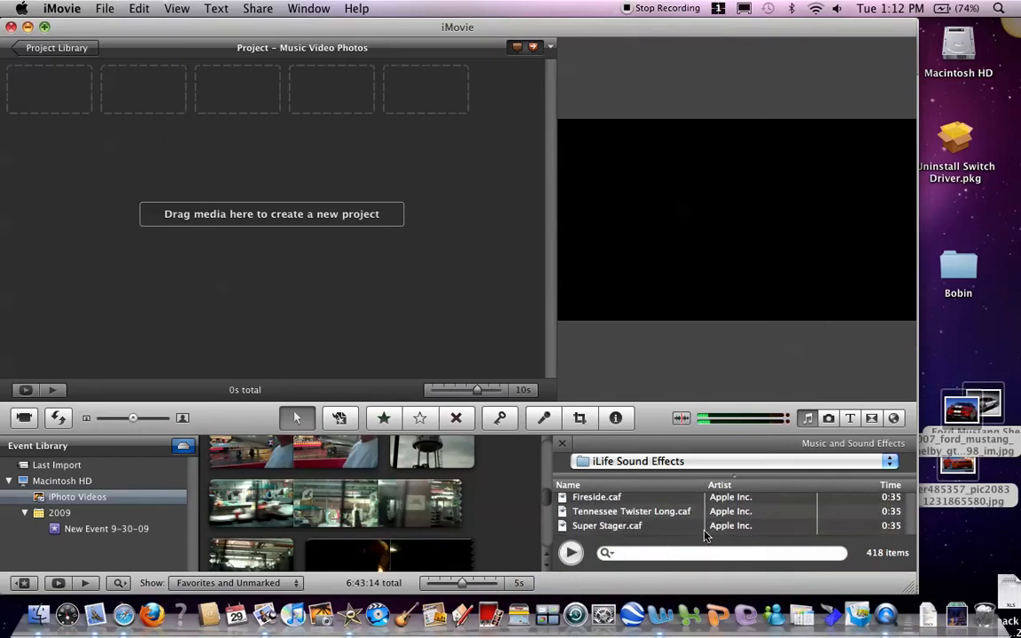
{"action": "scroll", "scroll_direction": "down", "scroll_amount": 3}
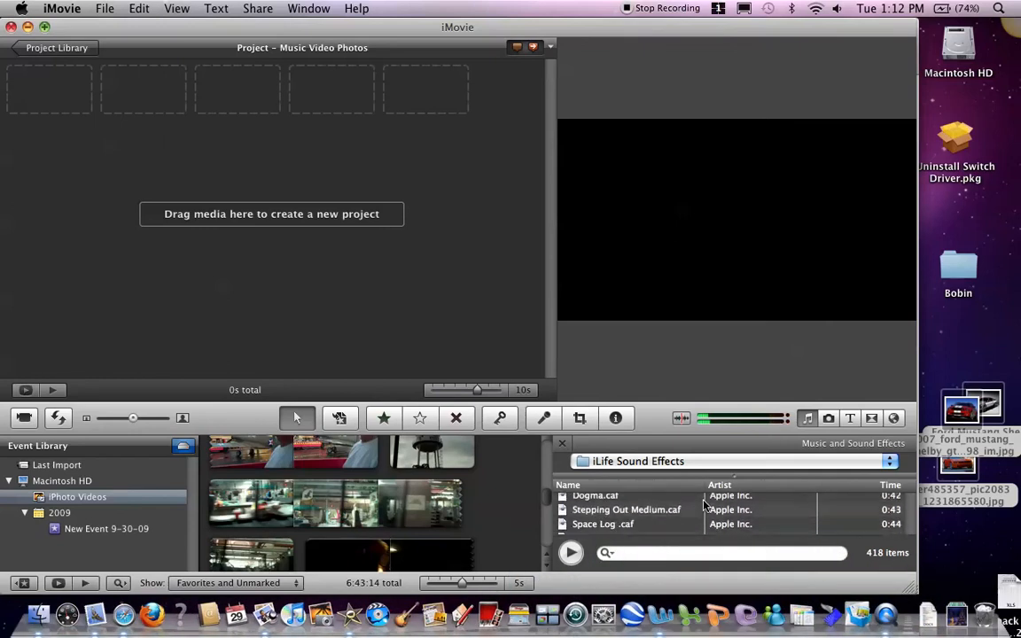
{"action": "scroll", "scroll_direction": "down", "scroll_amount": 3}
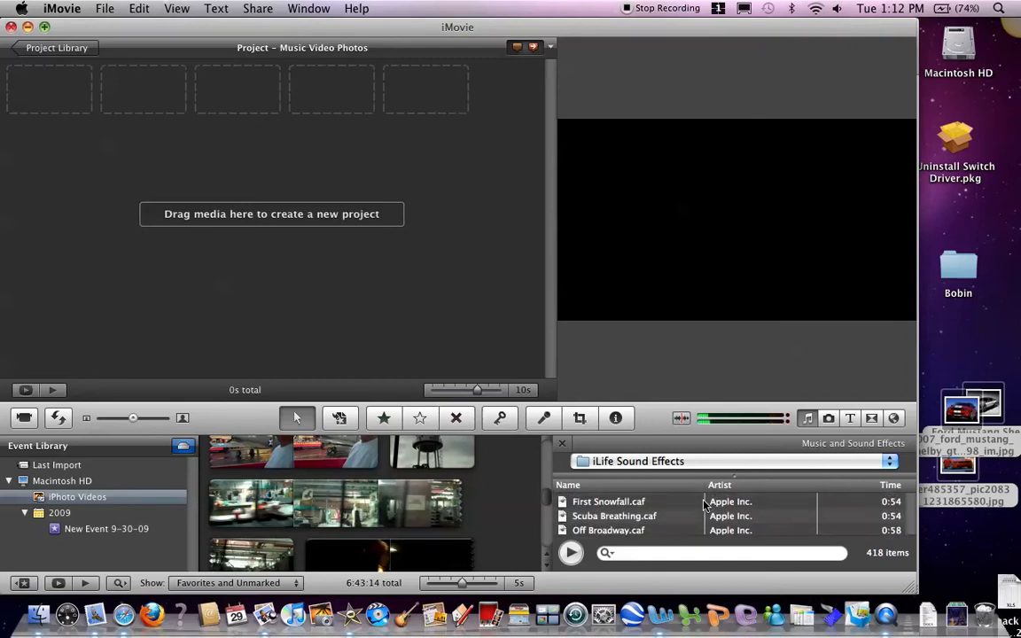
{"action": "scroll", "scroll_direction": "down", "scroll_amount": 3}
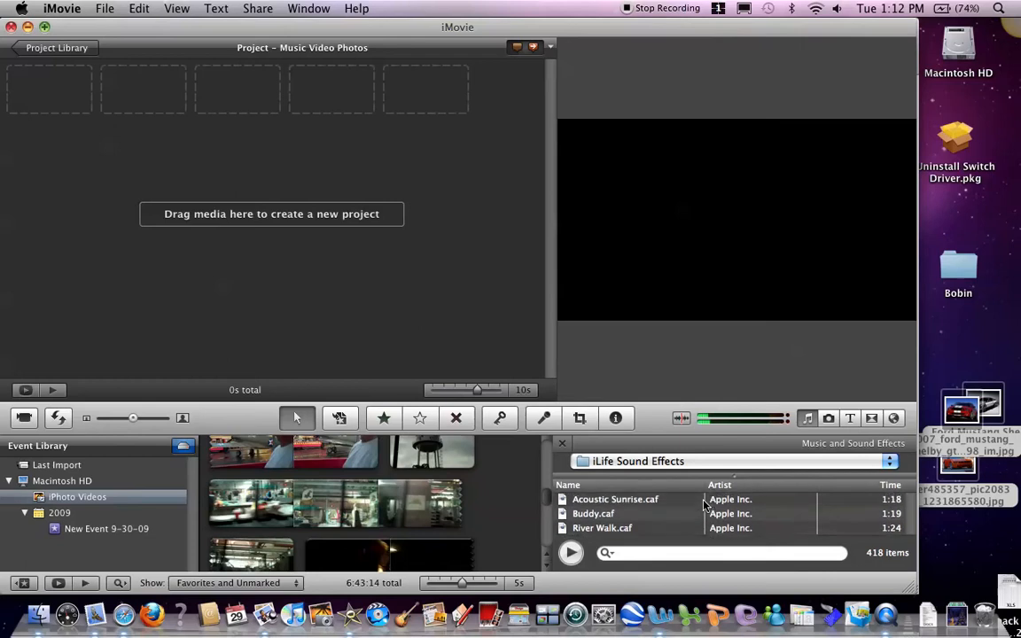
{"action": "scroll", "scroll_direction": "down", "scroll_amount": 3}
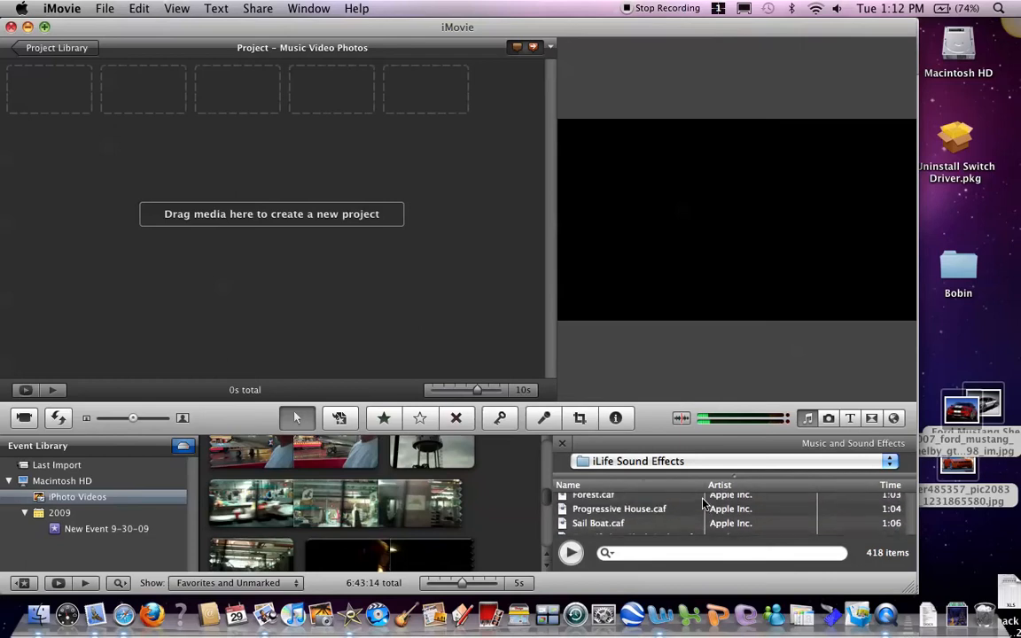
{"action": "scroll", "scroll_direction": "down", "scroll_amount": 3}
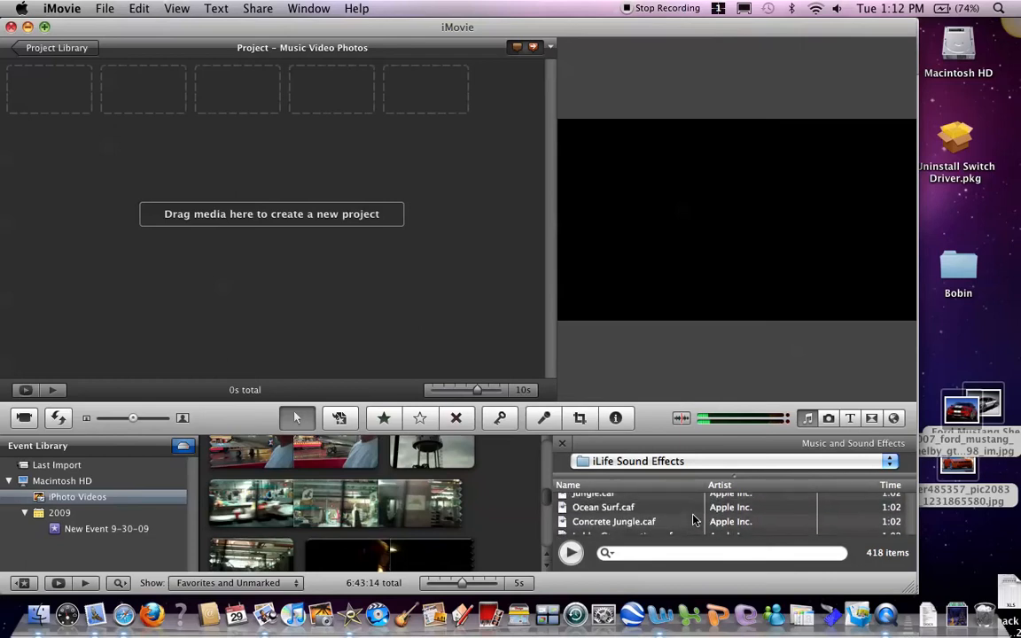
{"action": "scroll", "scroll_direction": "down", "scroll_amount": 3}
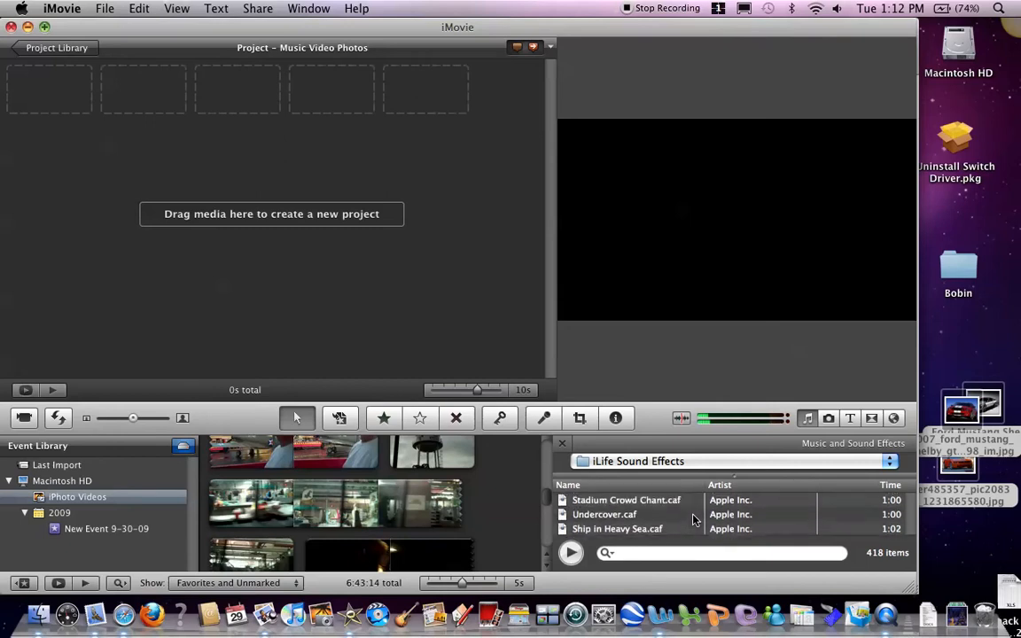
{"action": "scroll", "scroll_direction": "down", "scroll_amount": 3}
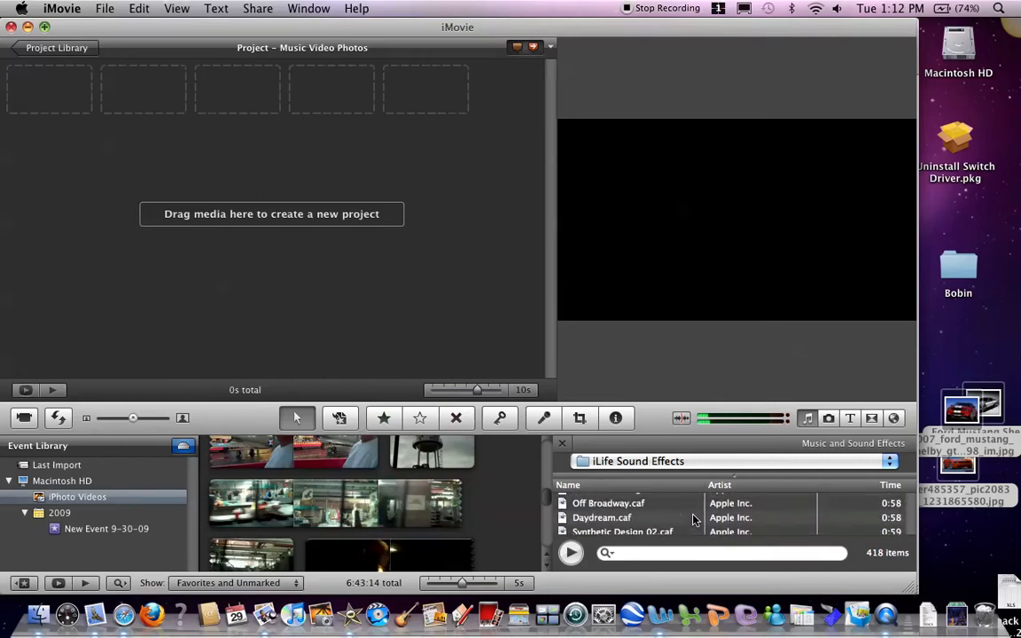
Set Daydream.caf as background music and bring up its actions menu
{"action": "left_click", "coordinate": [602, 518]}
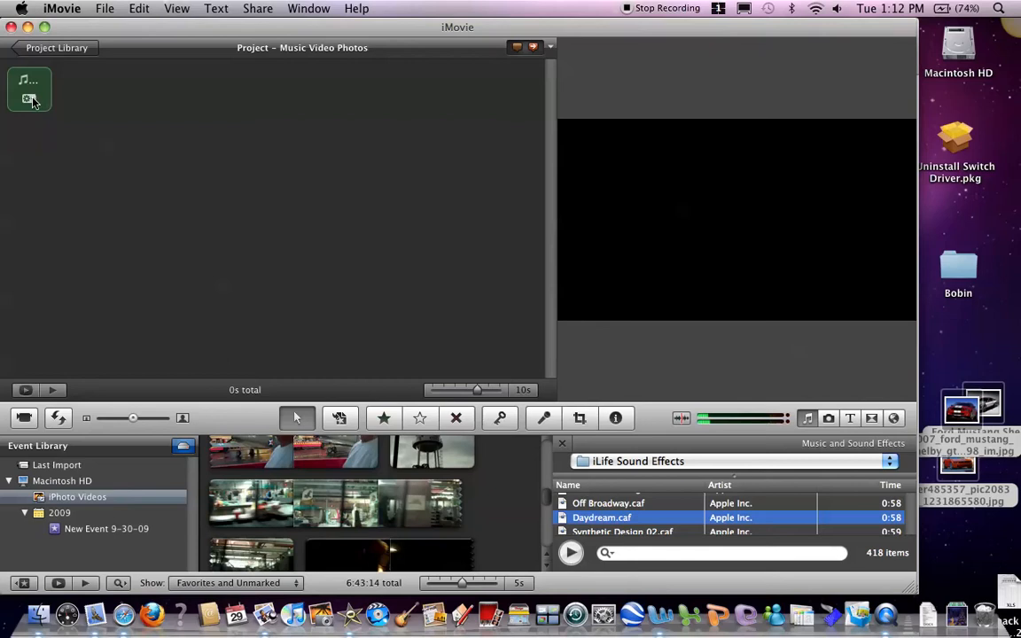
{"action": "left_click", "coordinate": [616, 418]}
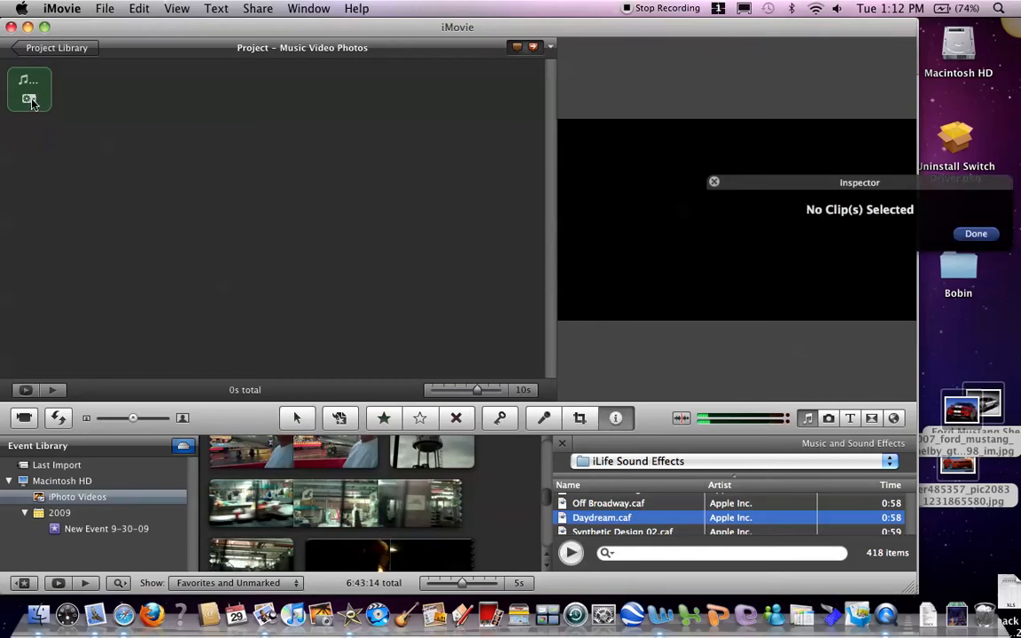
{"action": "right_click", "coordinate": [31, 97]}
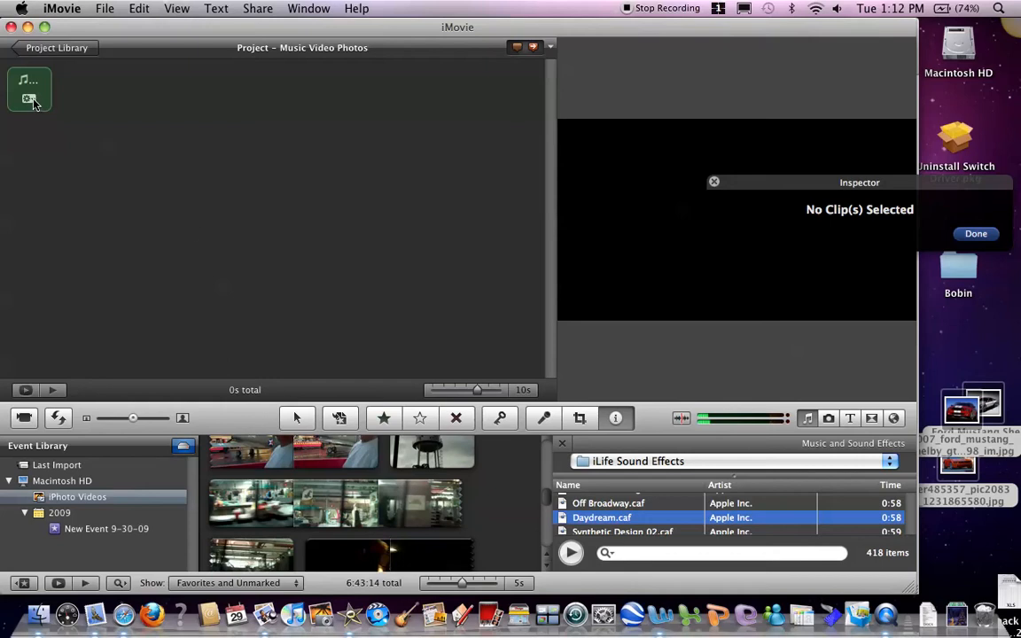
{"action": "right_click", "coordinate": [29, 98]}
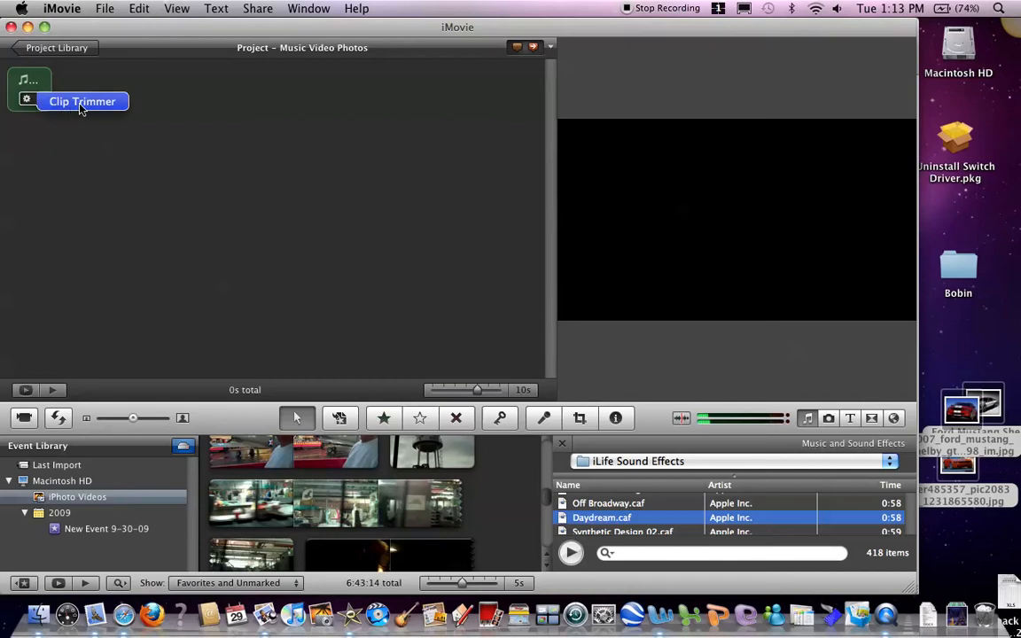
Open Clip Trimmer on the Daydream background music
{"action": "left_click", "coordinate": [82, 101]}
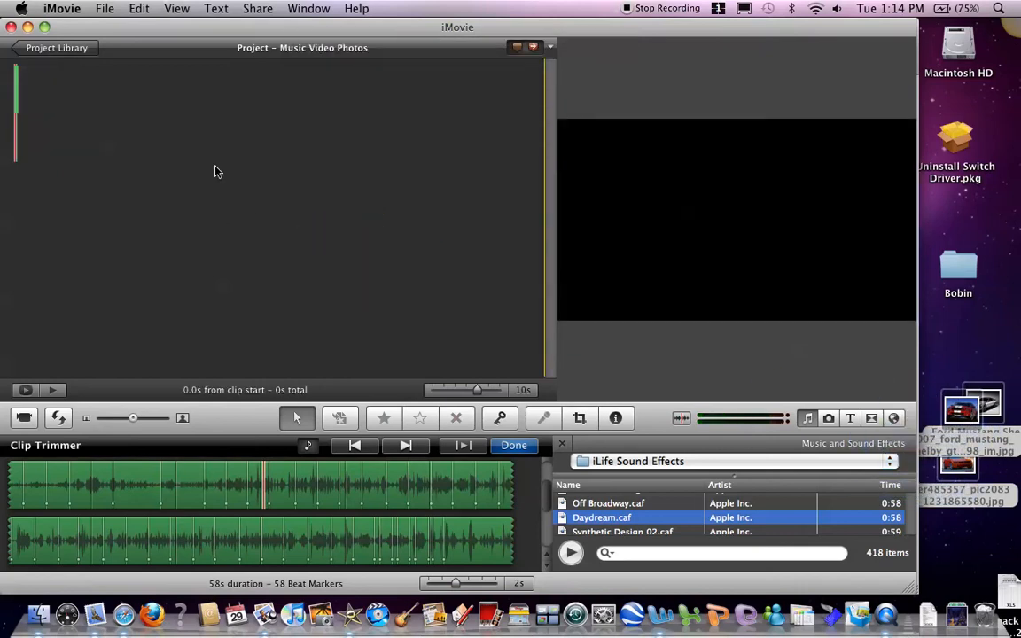
Show the iPhoto library and scroll down through its photos
{"action": "left_click", "coordinate": [829, 418]}
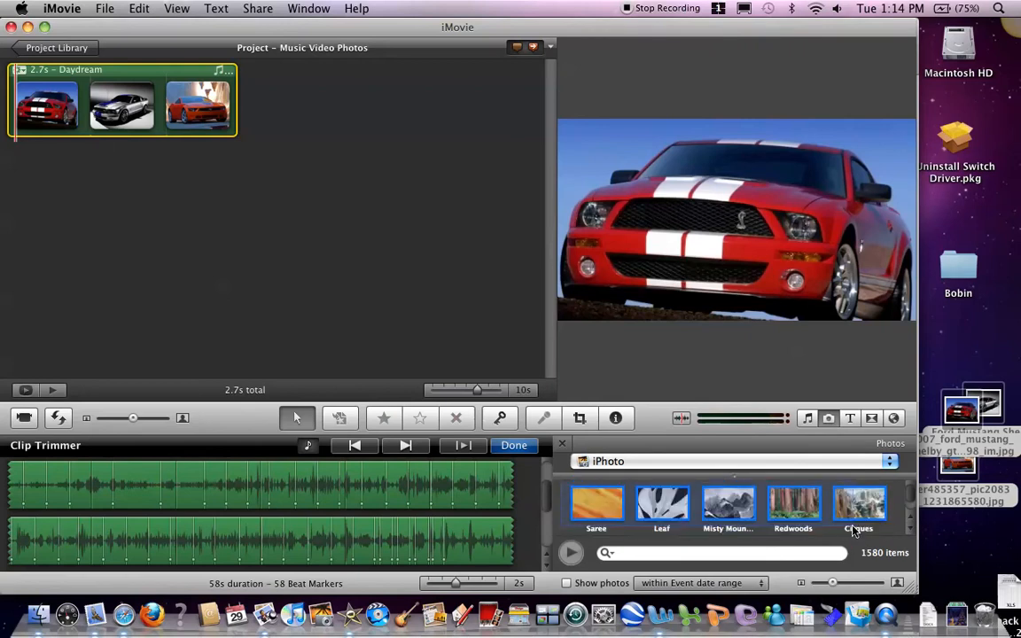
{"action": "scroll", "scroll_direction": "down", "scroll_amount": 3}
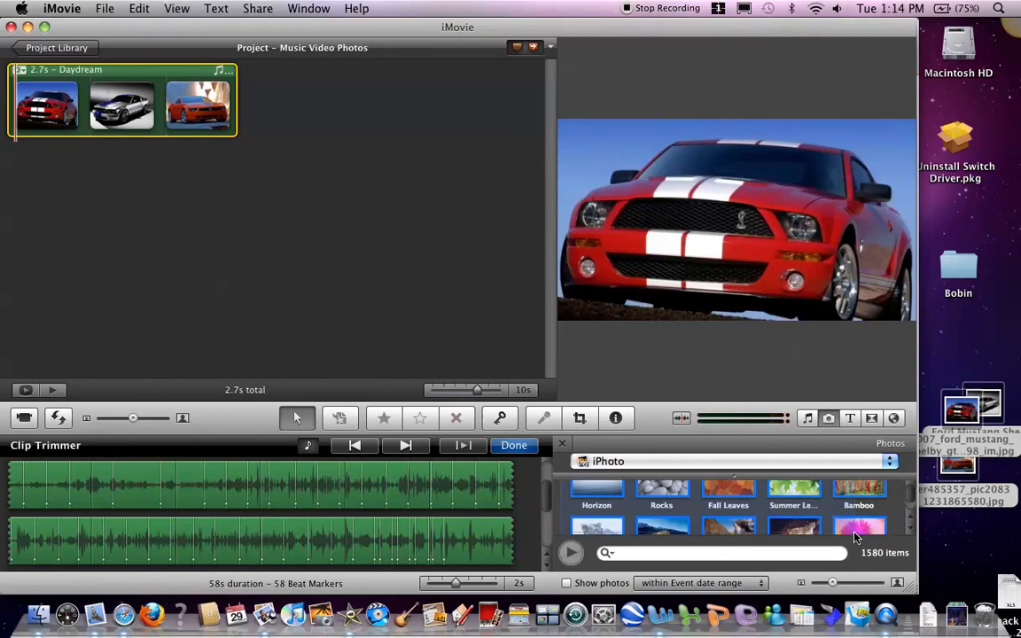
{"action": "scroll", "scroll_direction": "down", "scroll_amount": 3}
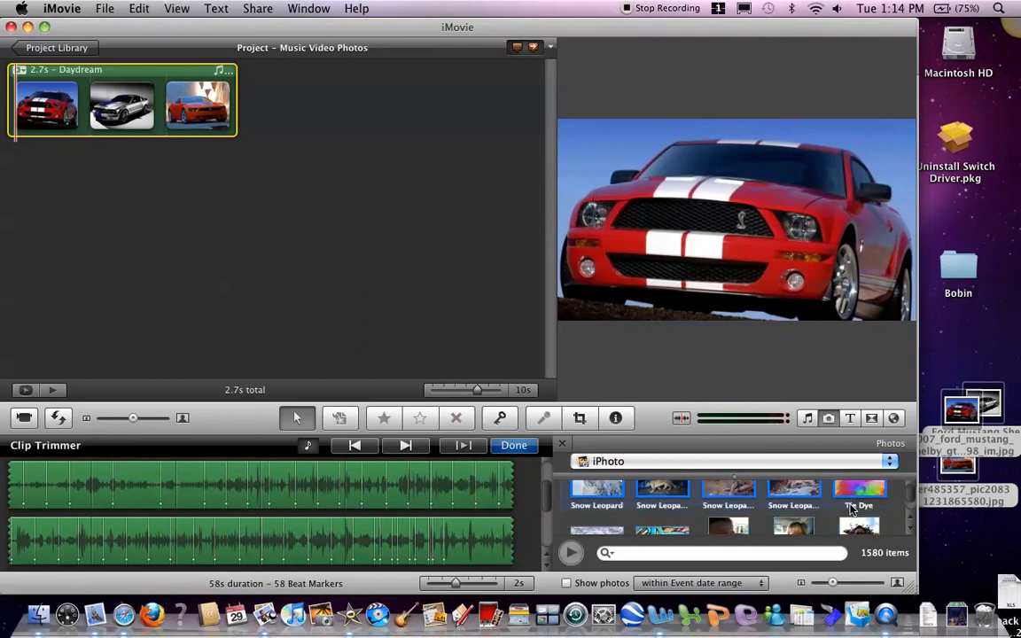
{"action": "mouse_move", "coordinate": [883, 497]}
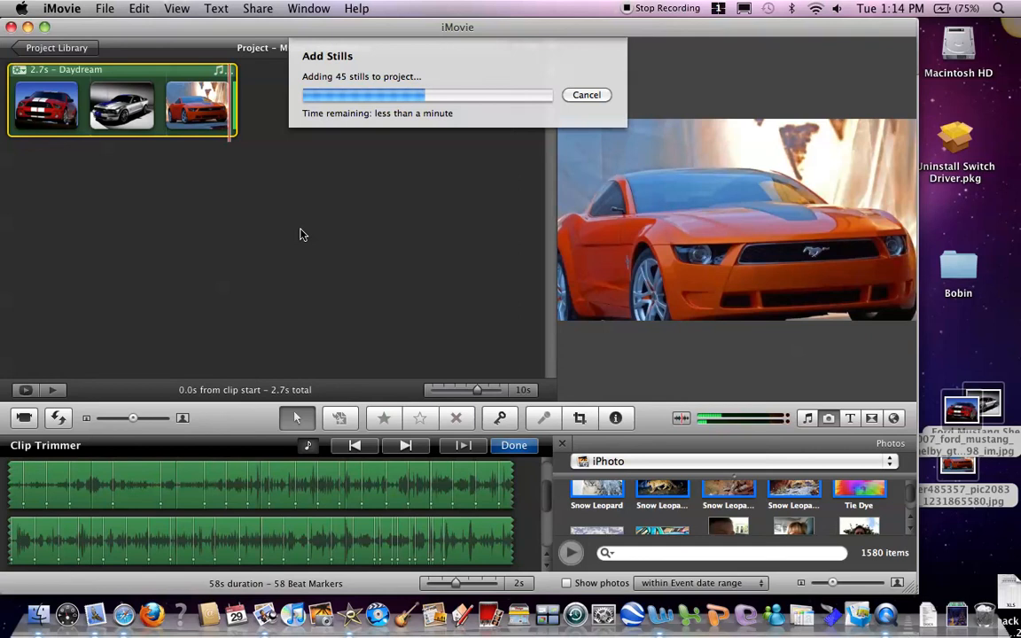
{"action": "mouse_move", "coordinate": [944, 297]}
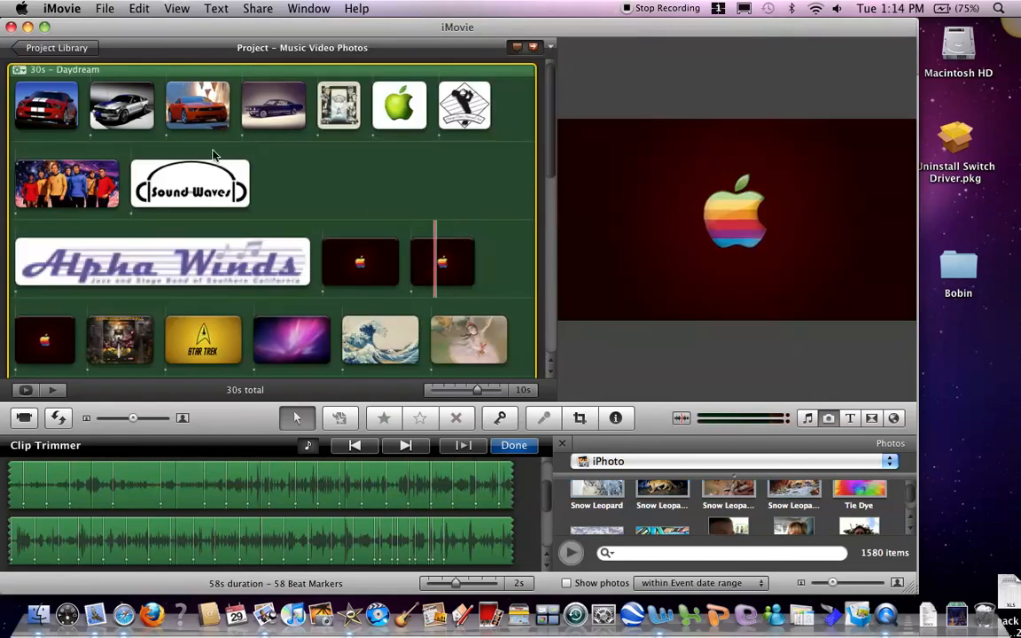
{"action": "left_click", "coordinate": [46, 105]}
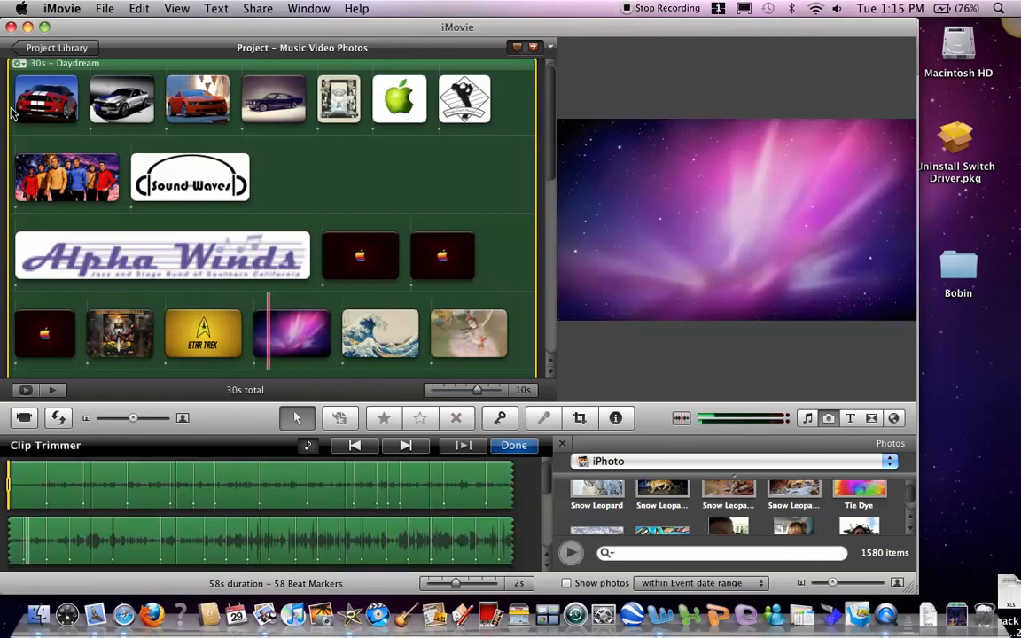
{"action": "scroll", "scroll_direction": "down", "scroll_amount": 3}
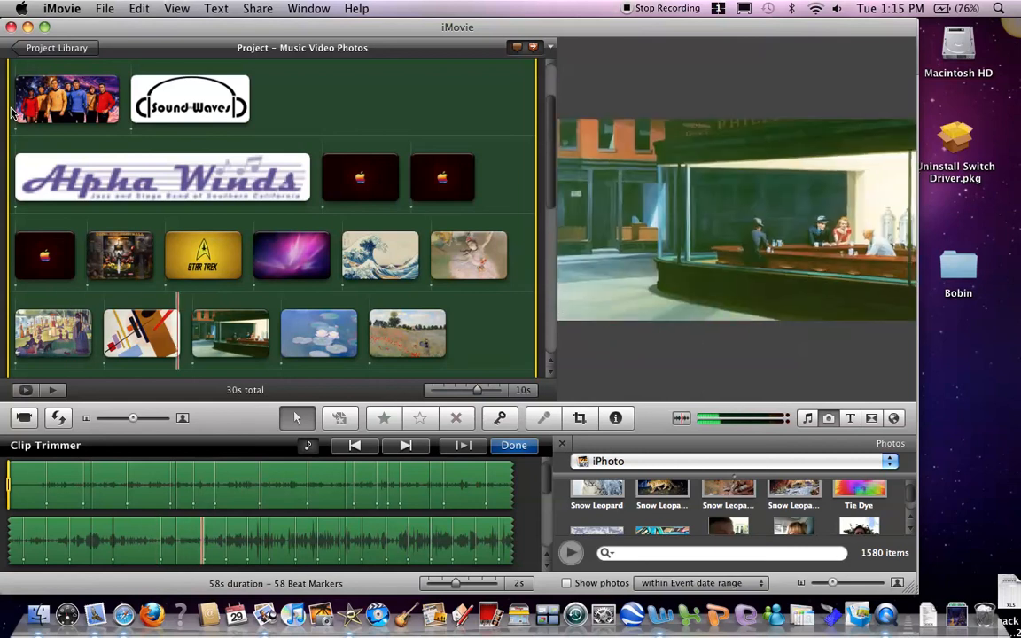
{"action": "scroll", "scroll_direction": "down", "scroll_amount": 3}
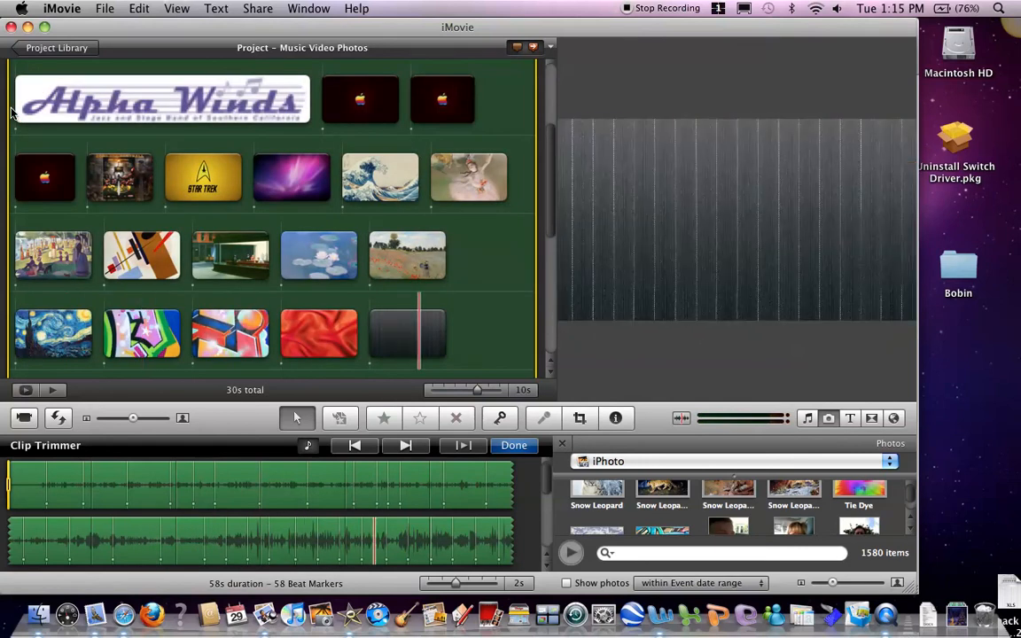
{"action": "scroll", "scroll_direction": "down", "scroll_amount": 3}
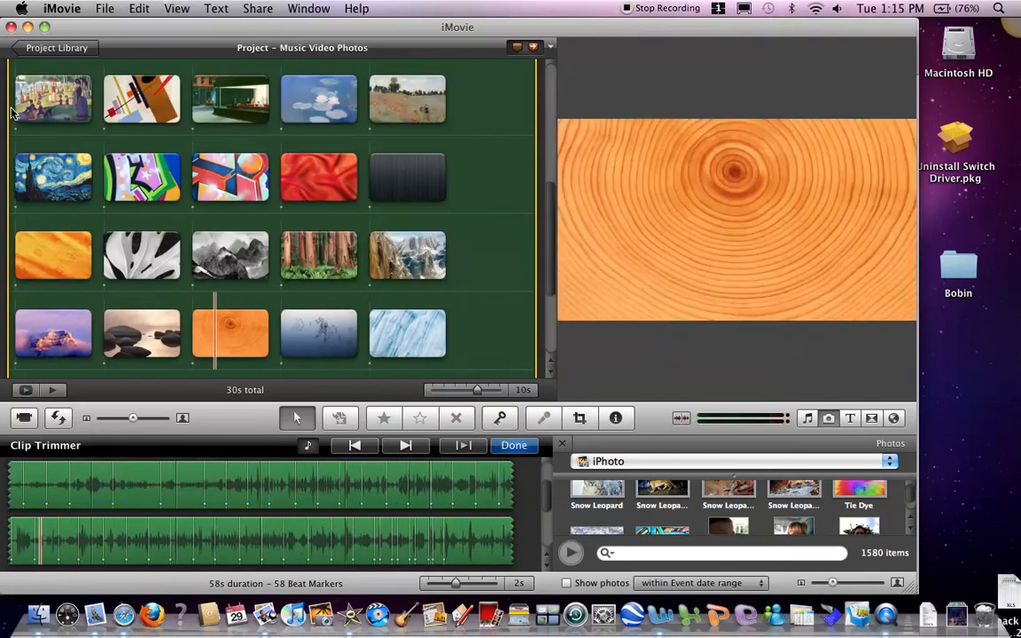
{"action": "scroll", "scroll_direction": "down", "scroll_amount": 3}
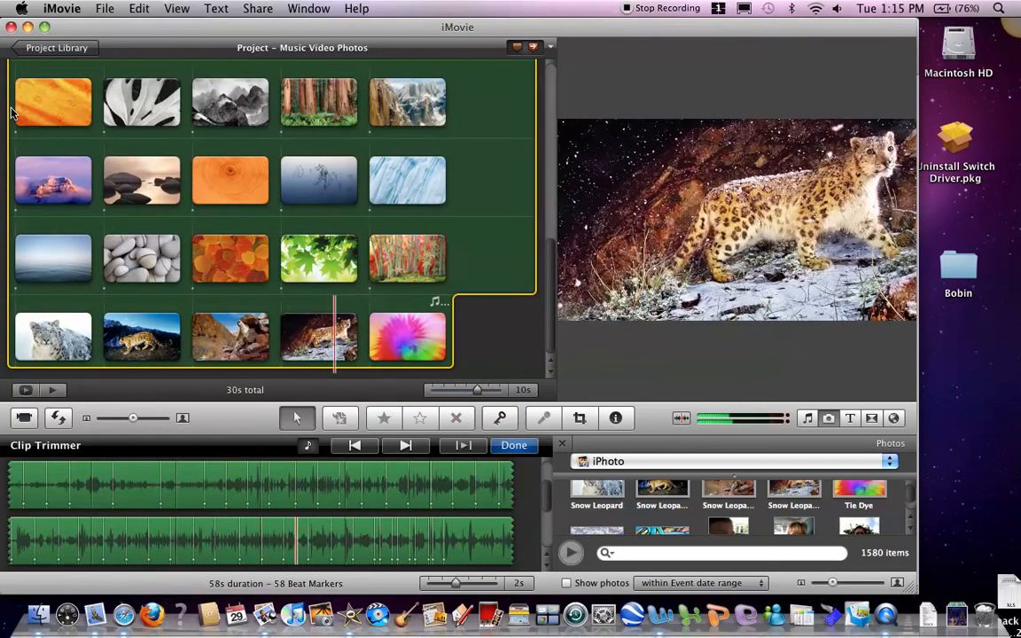
{"action": "left_click", "coordinate": [407, 337]}
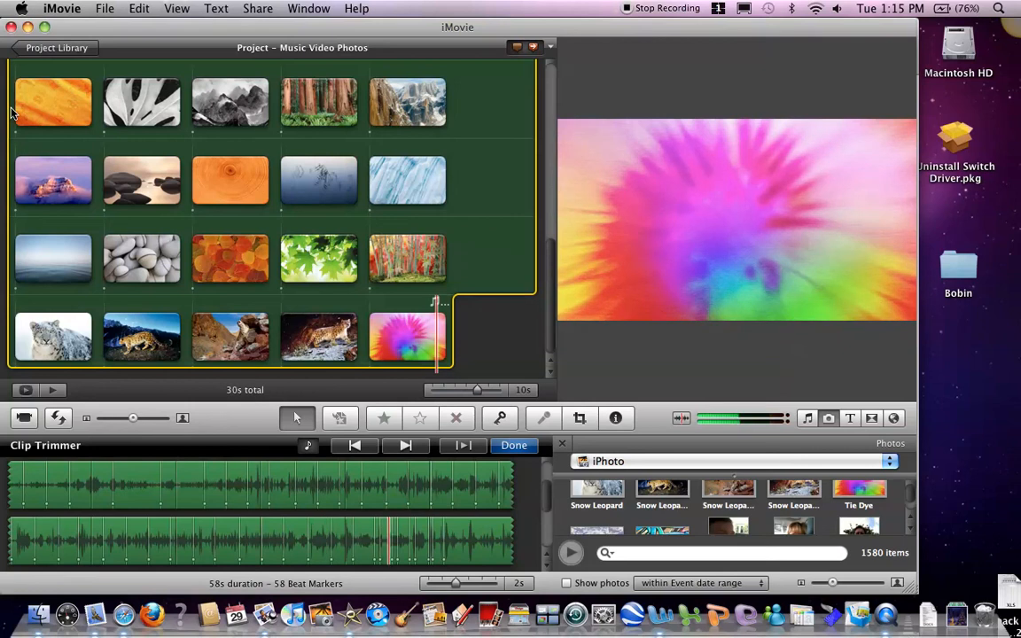
{"action": "left_click", "coordinate": [318, 258]}
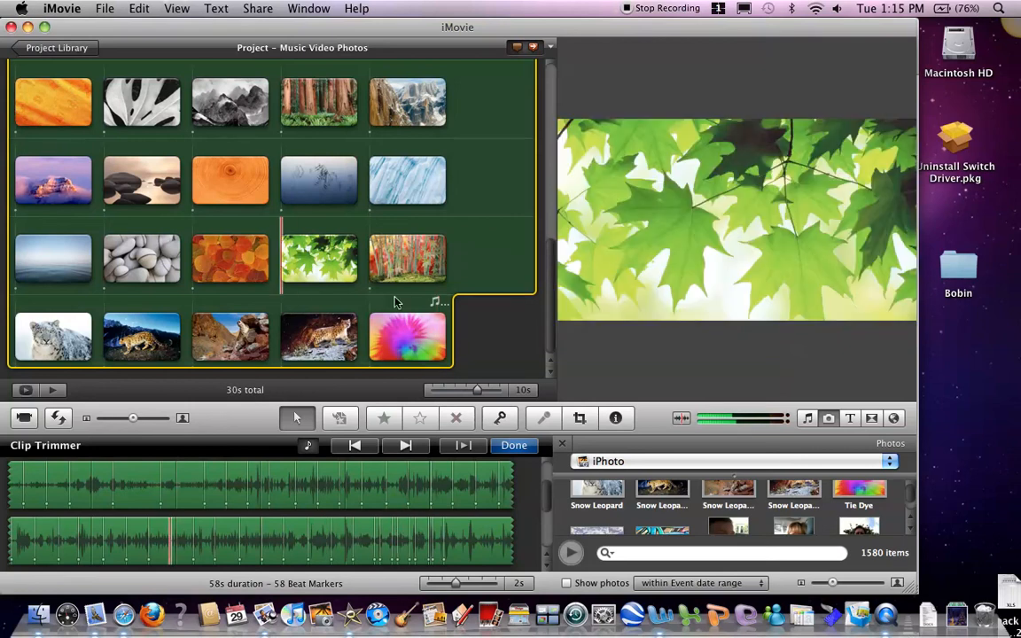
{"action": "left_click", "coordinate": [407, 337]}
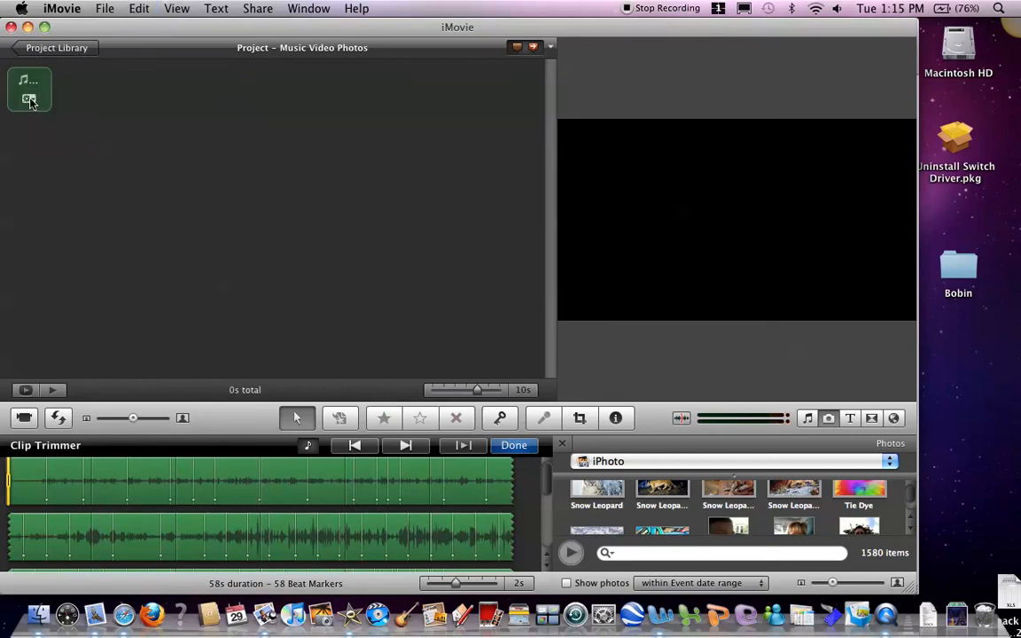
{"action": "mouse_move", "coordinate": [29, 99]}
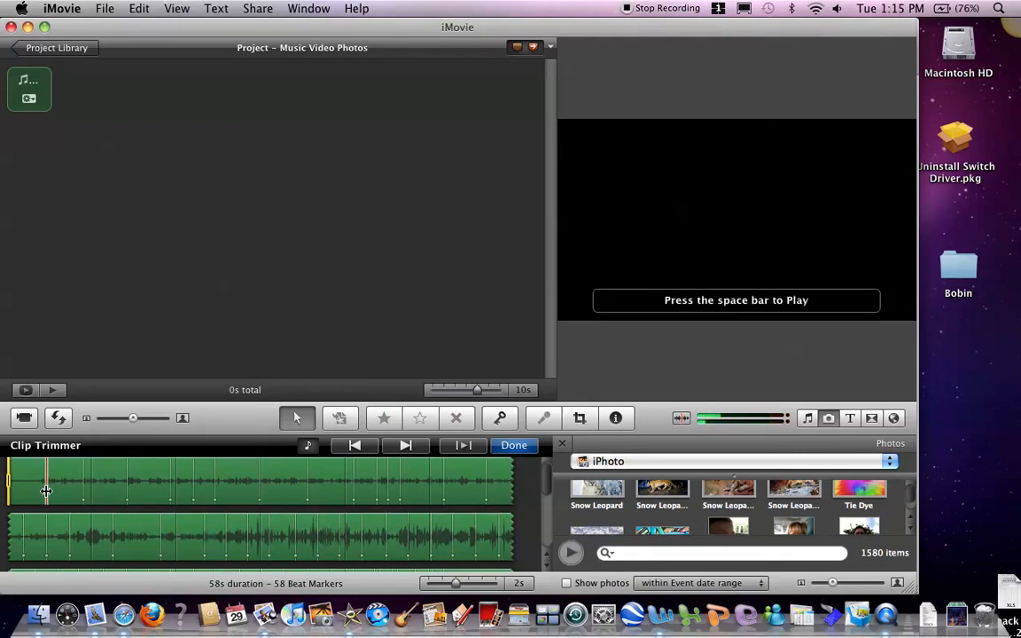
{"action": "mouse_move", "coordinate": [83, 497]}
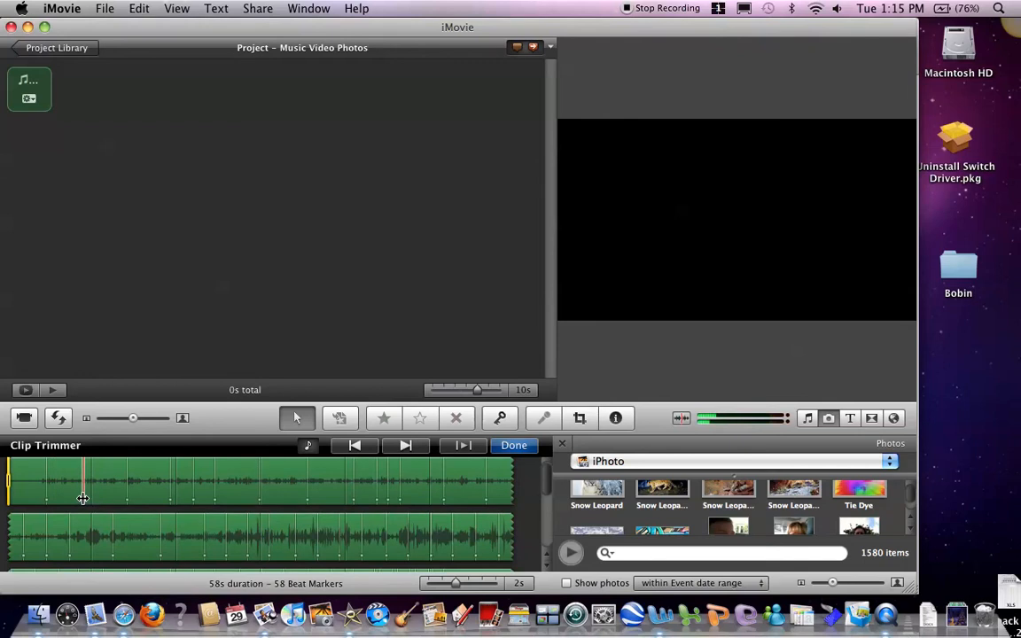
{"action": "mouse_move", "coordinate": [175, 90]}
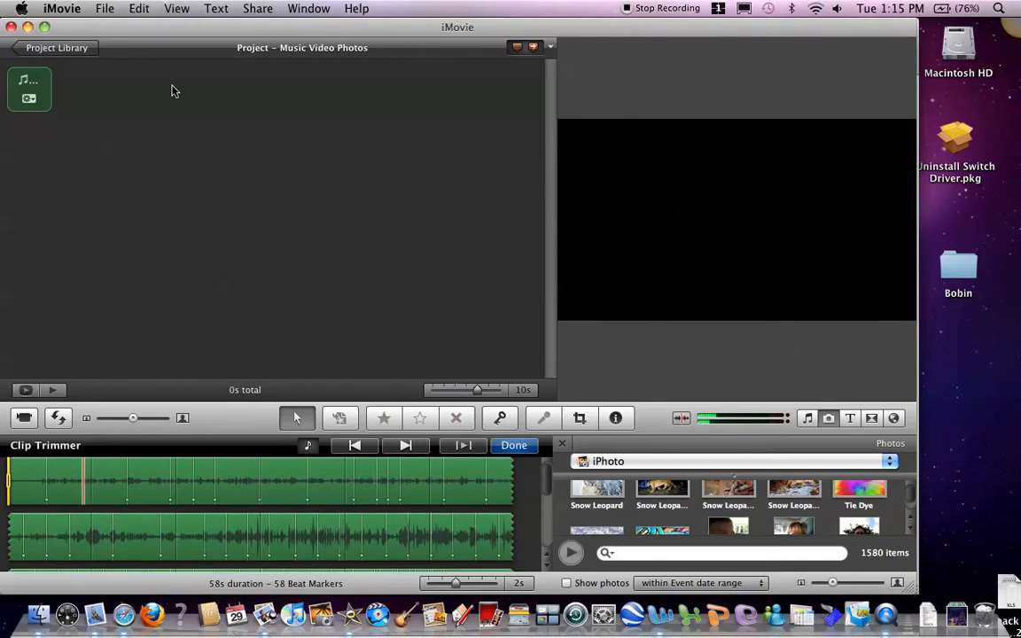
{"action": "mouse_move", "coordinate": [127, 147]}
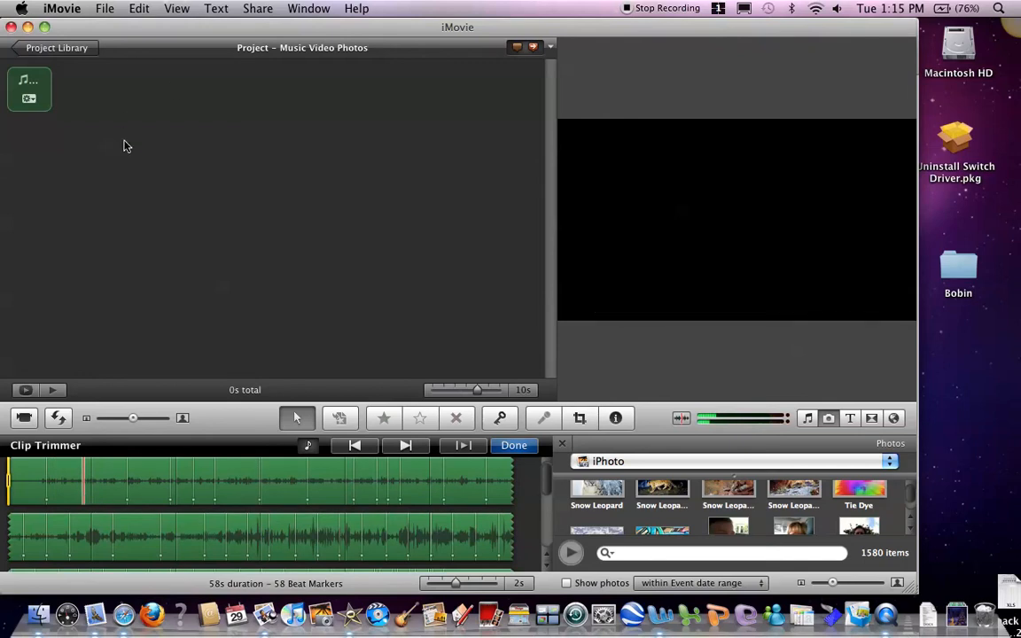